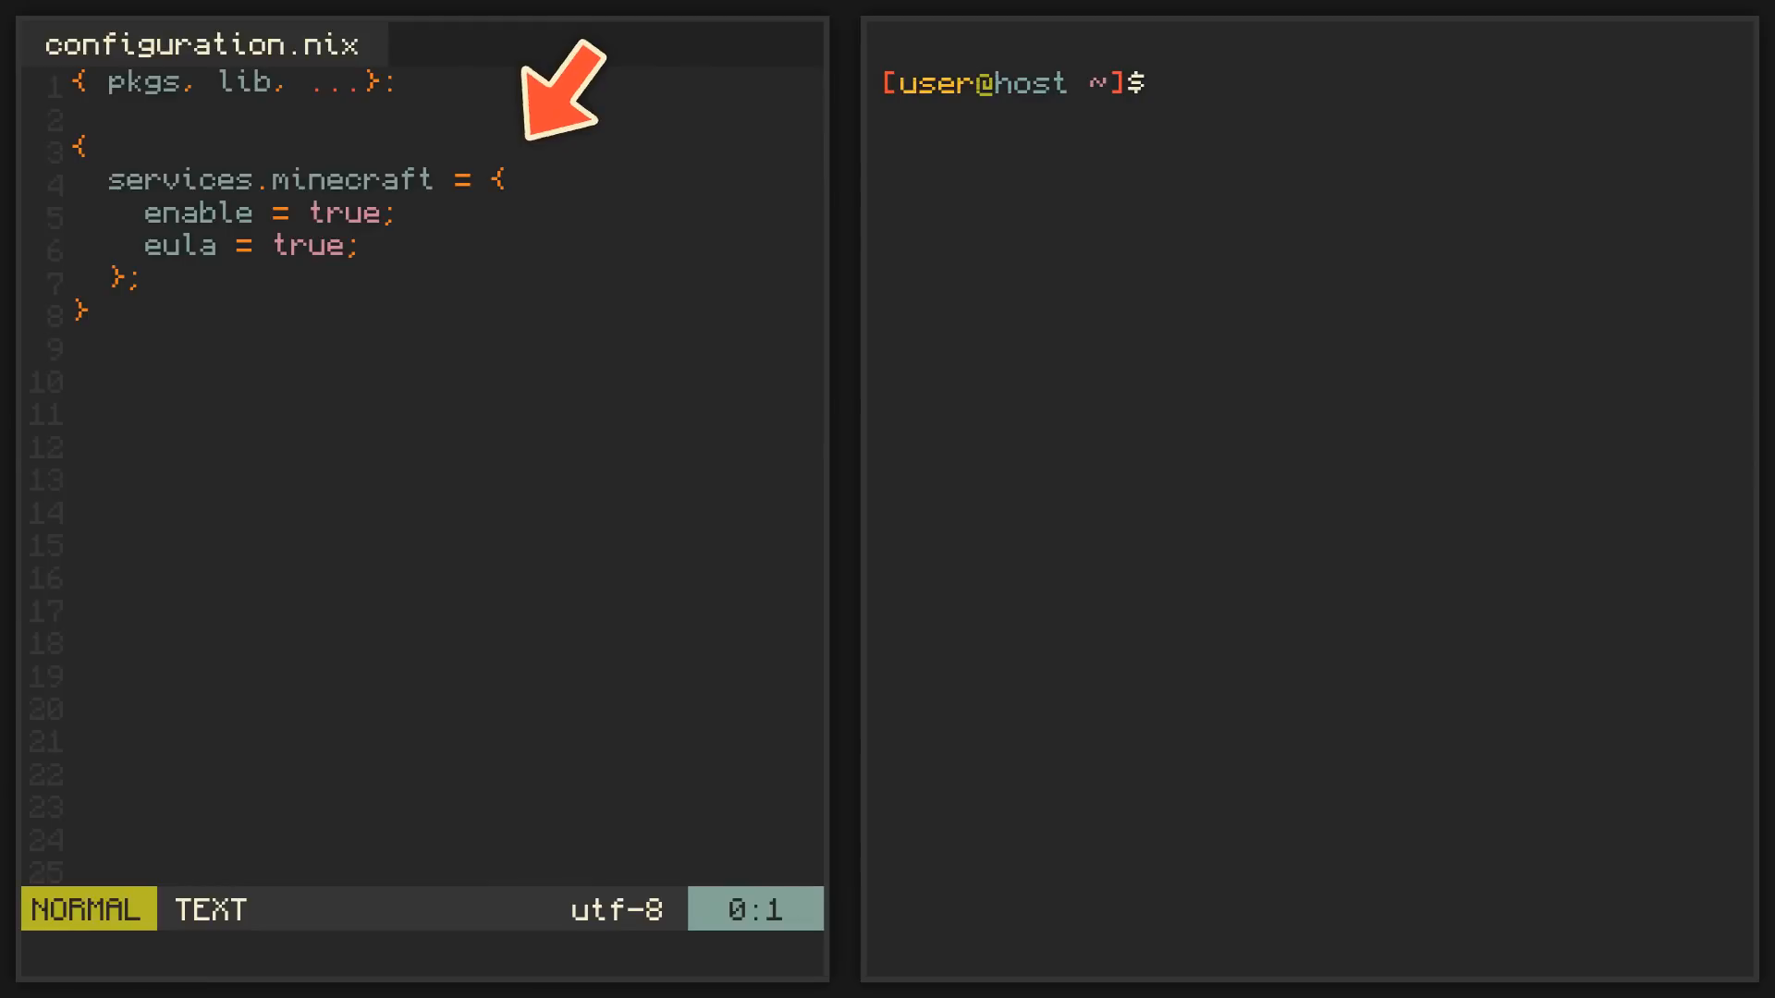
mouse_move(407, 305)
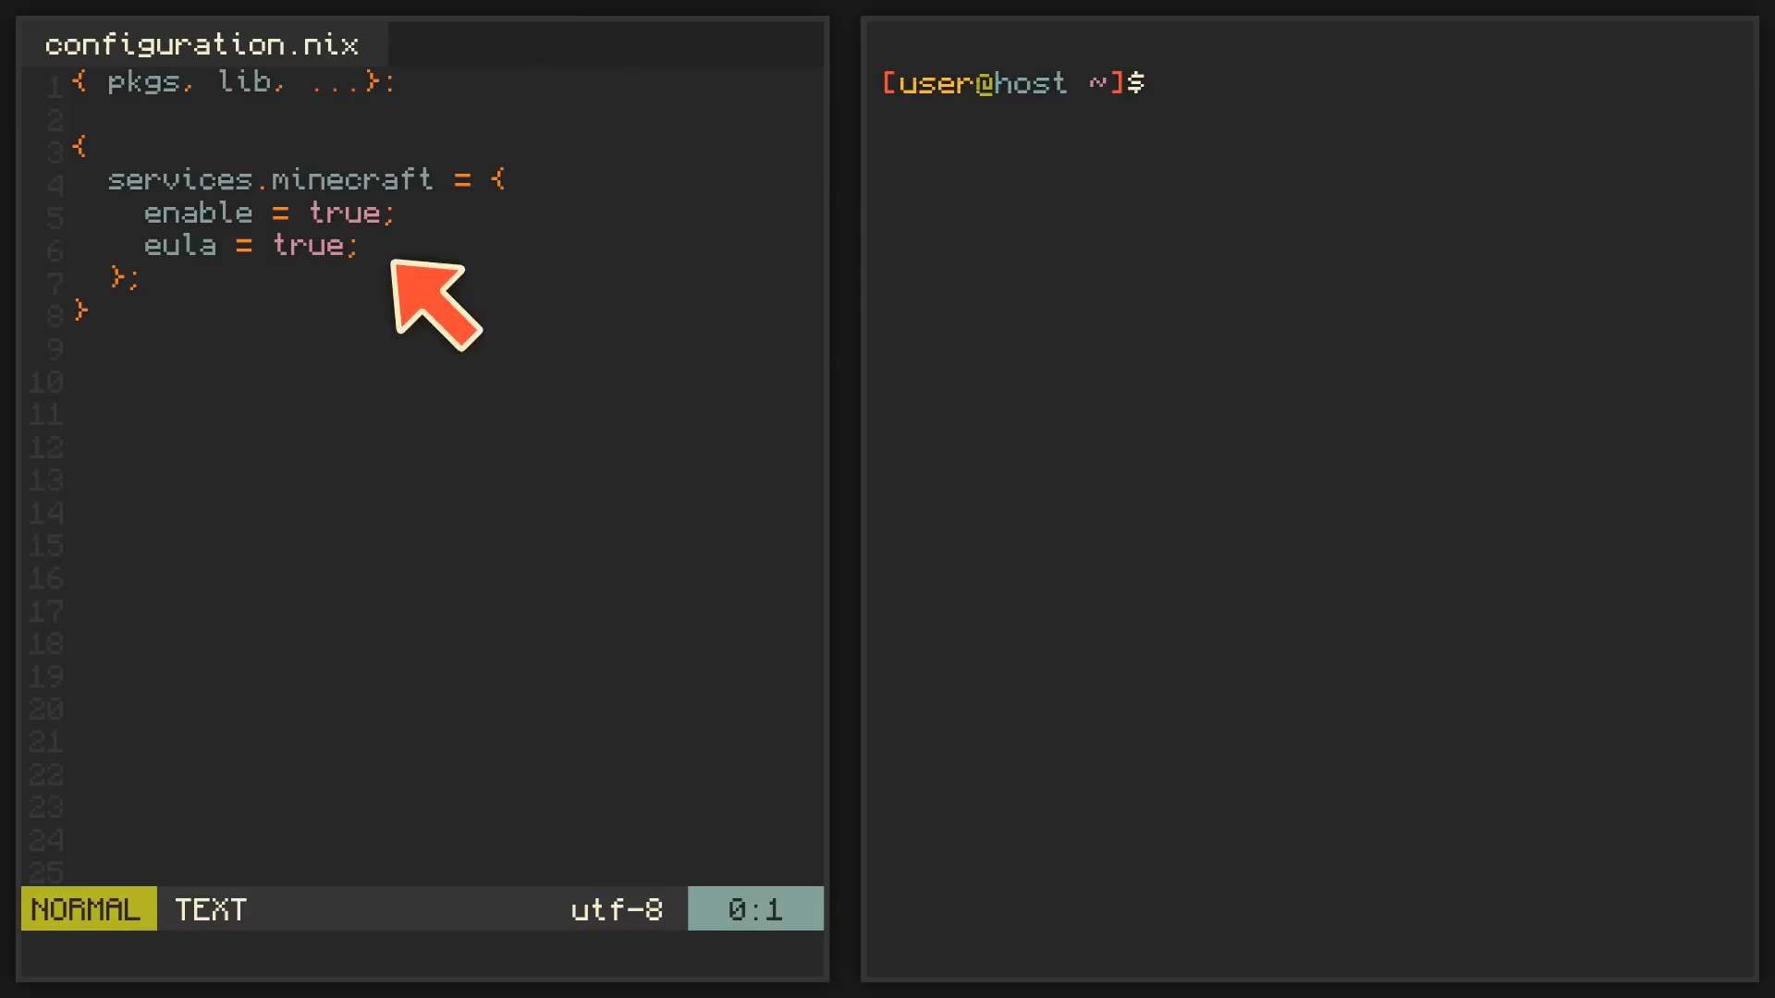
mouse_move(1409, 453)
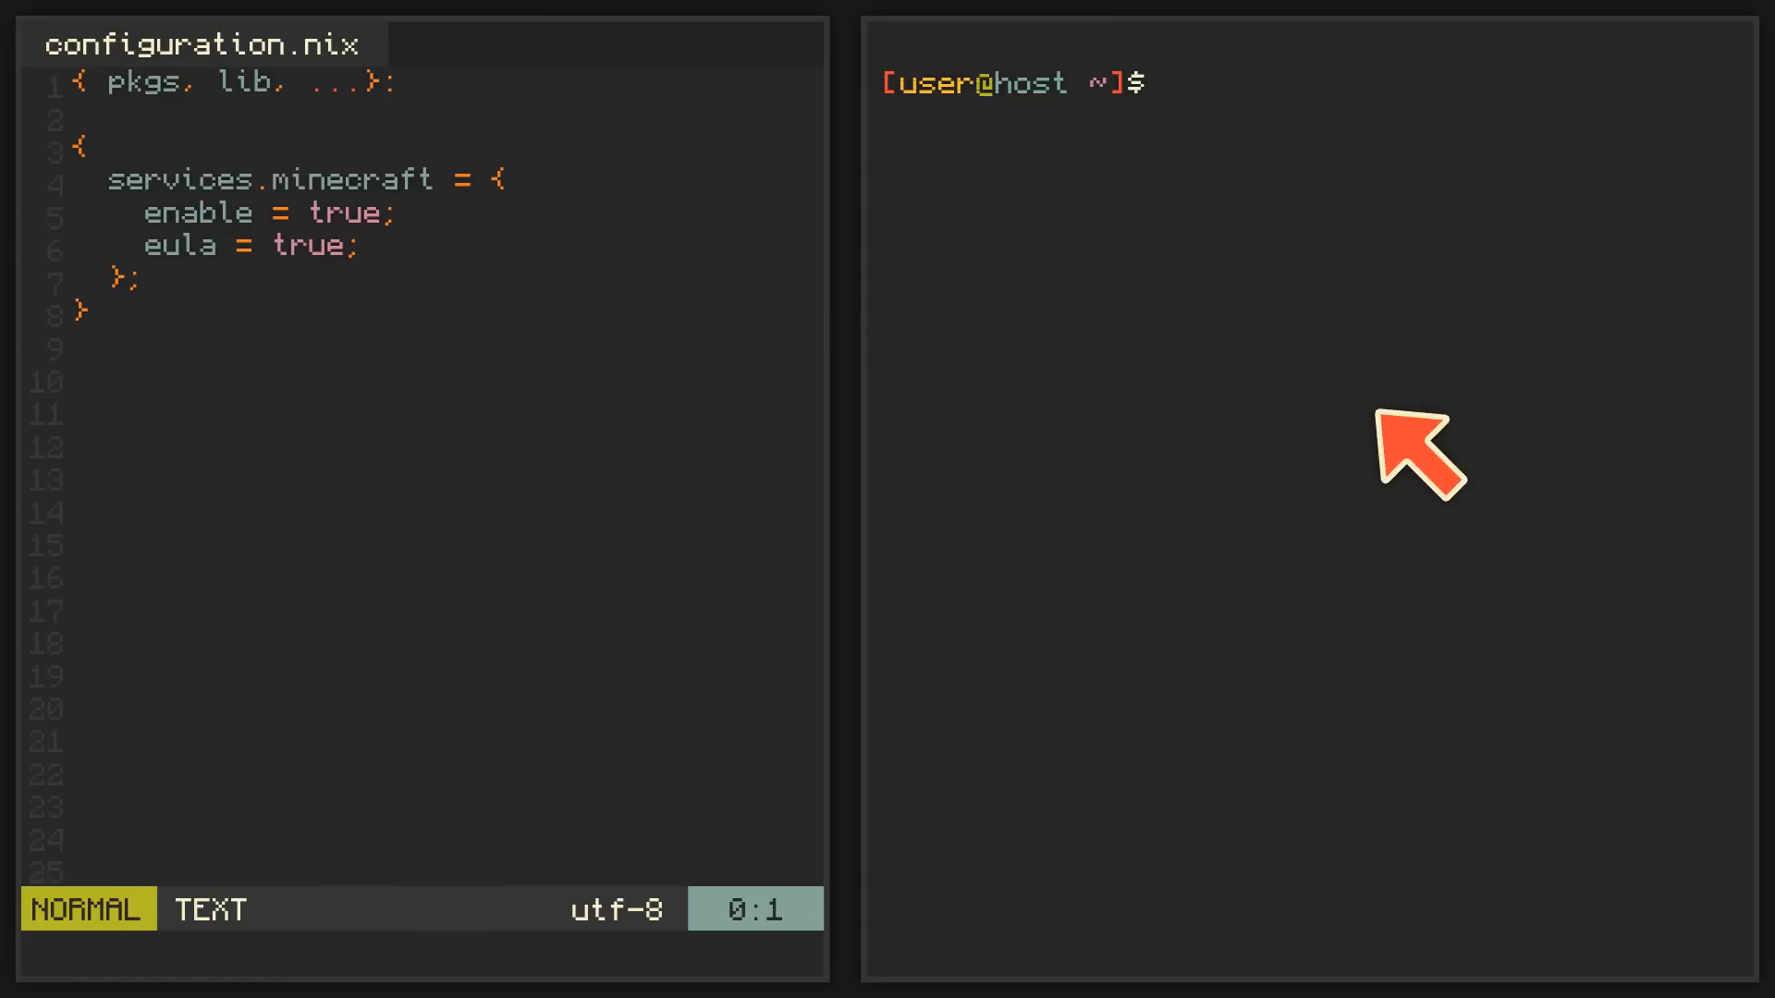
Step: Run ls /var/lib/minecraft in the terminal to list the server's data directory
text(ls /var/lib/minecraft)
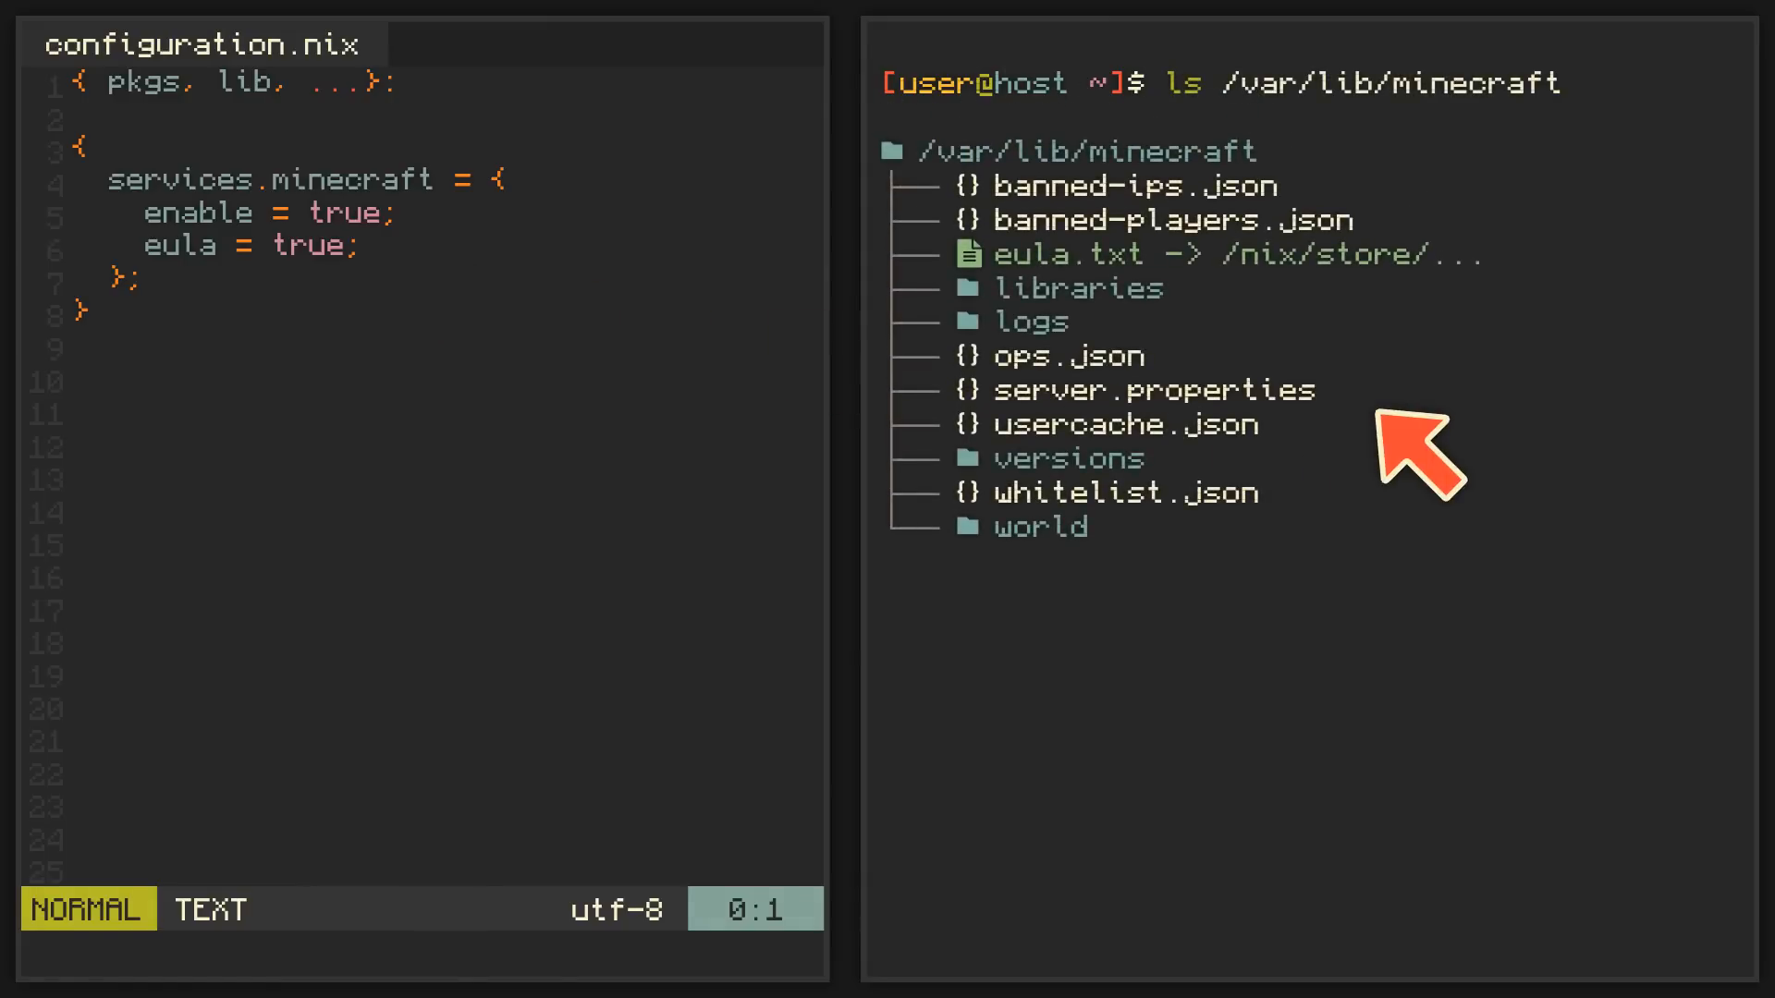
mouse_move(316, 363)
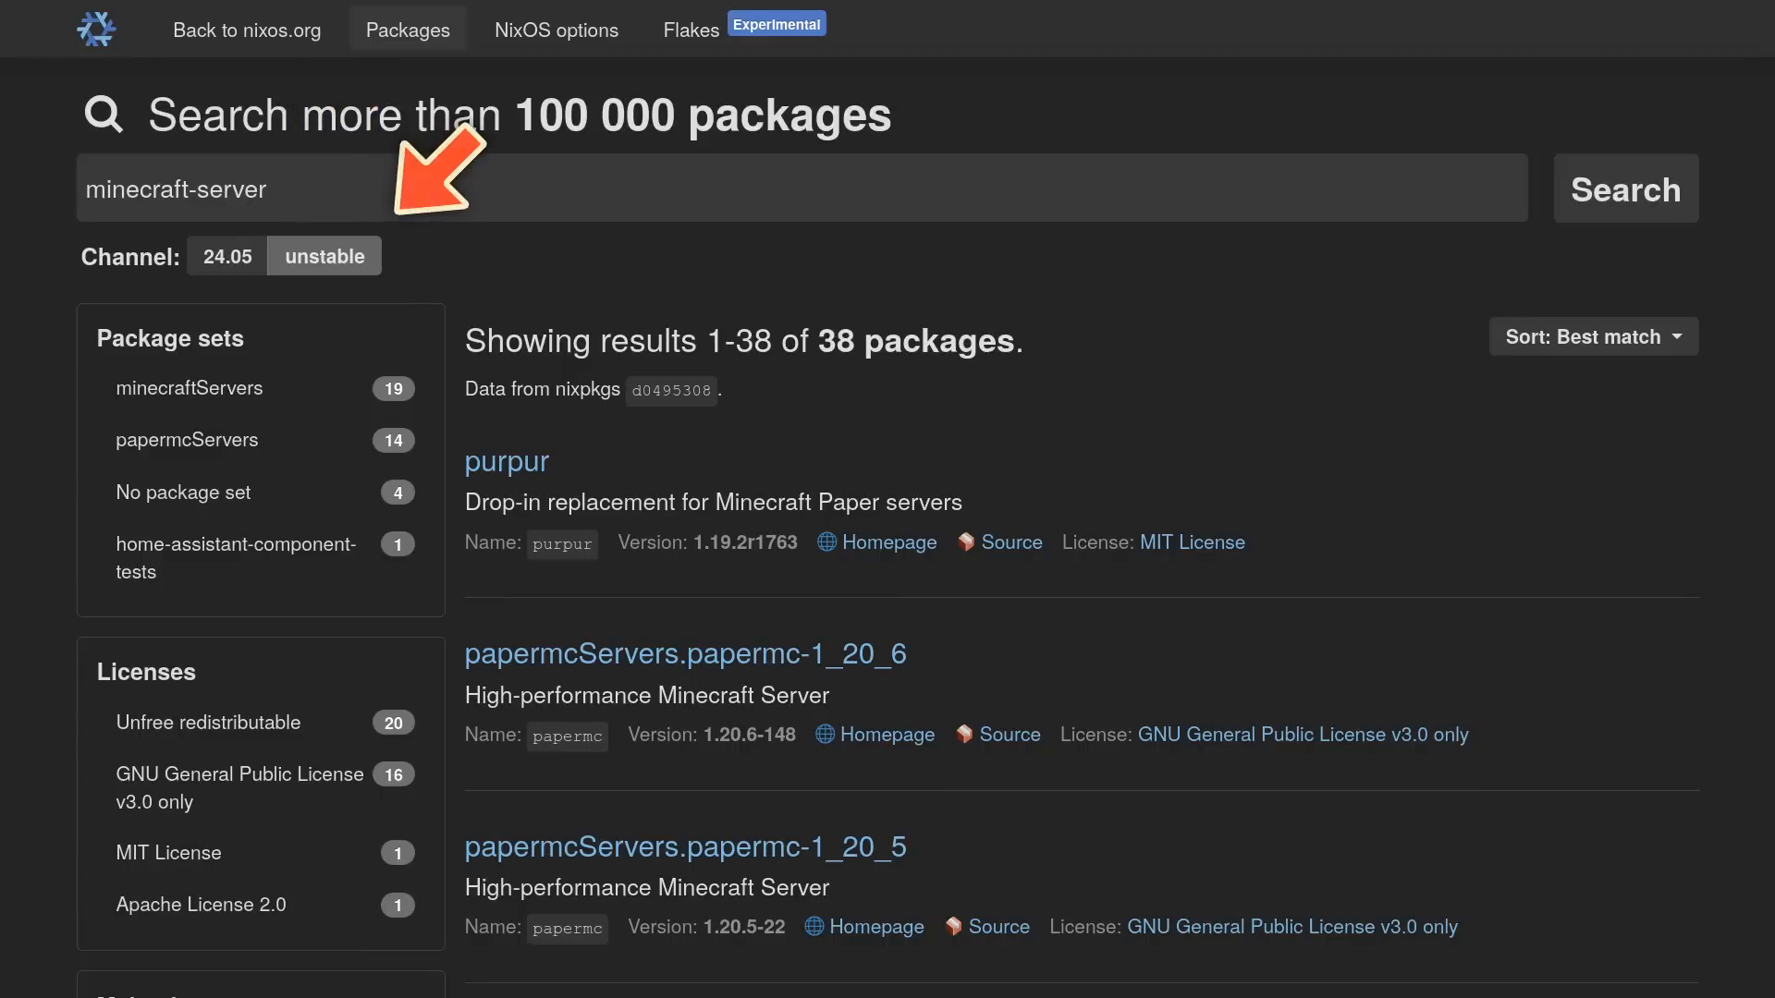
Step: Scroll through the vanilla minecraft-server version results and return to the top
scroll(down, 3)
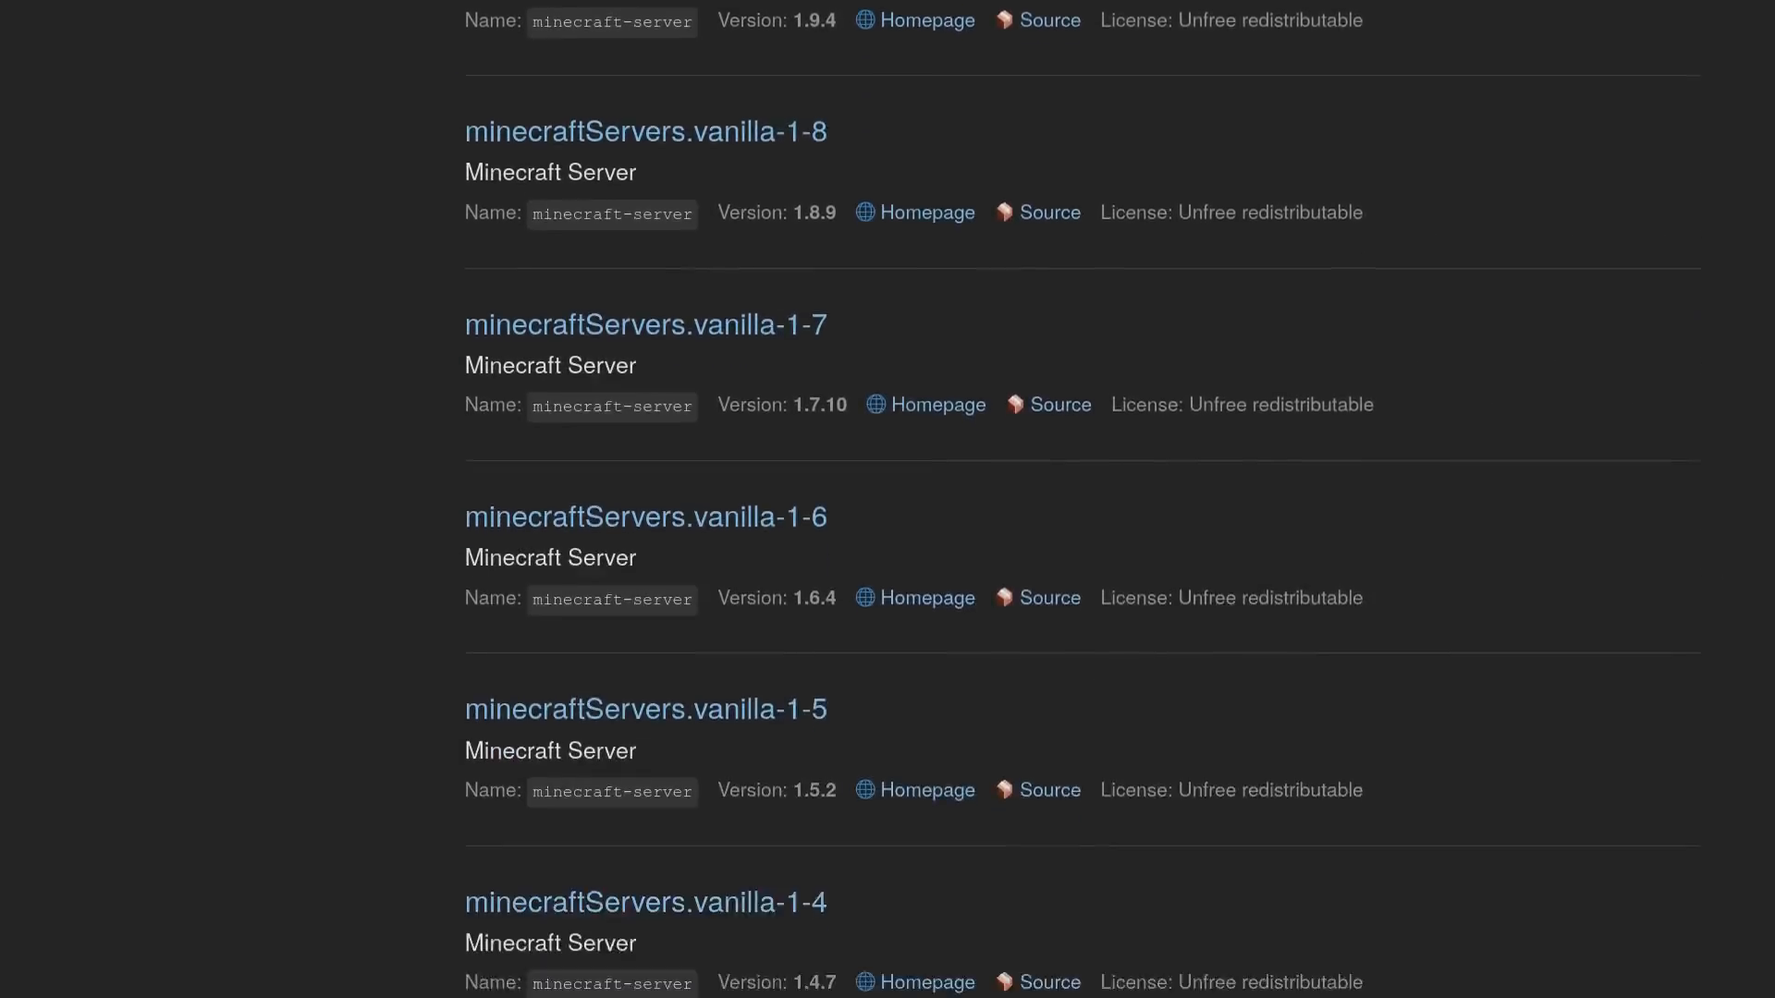
scroll(up, 3)
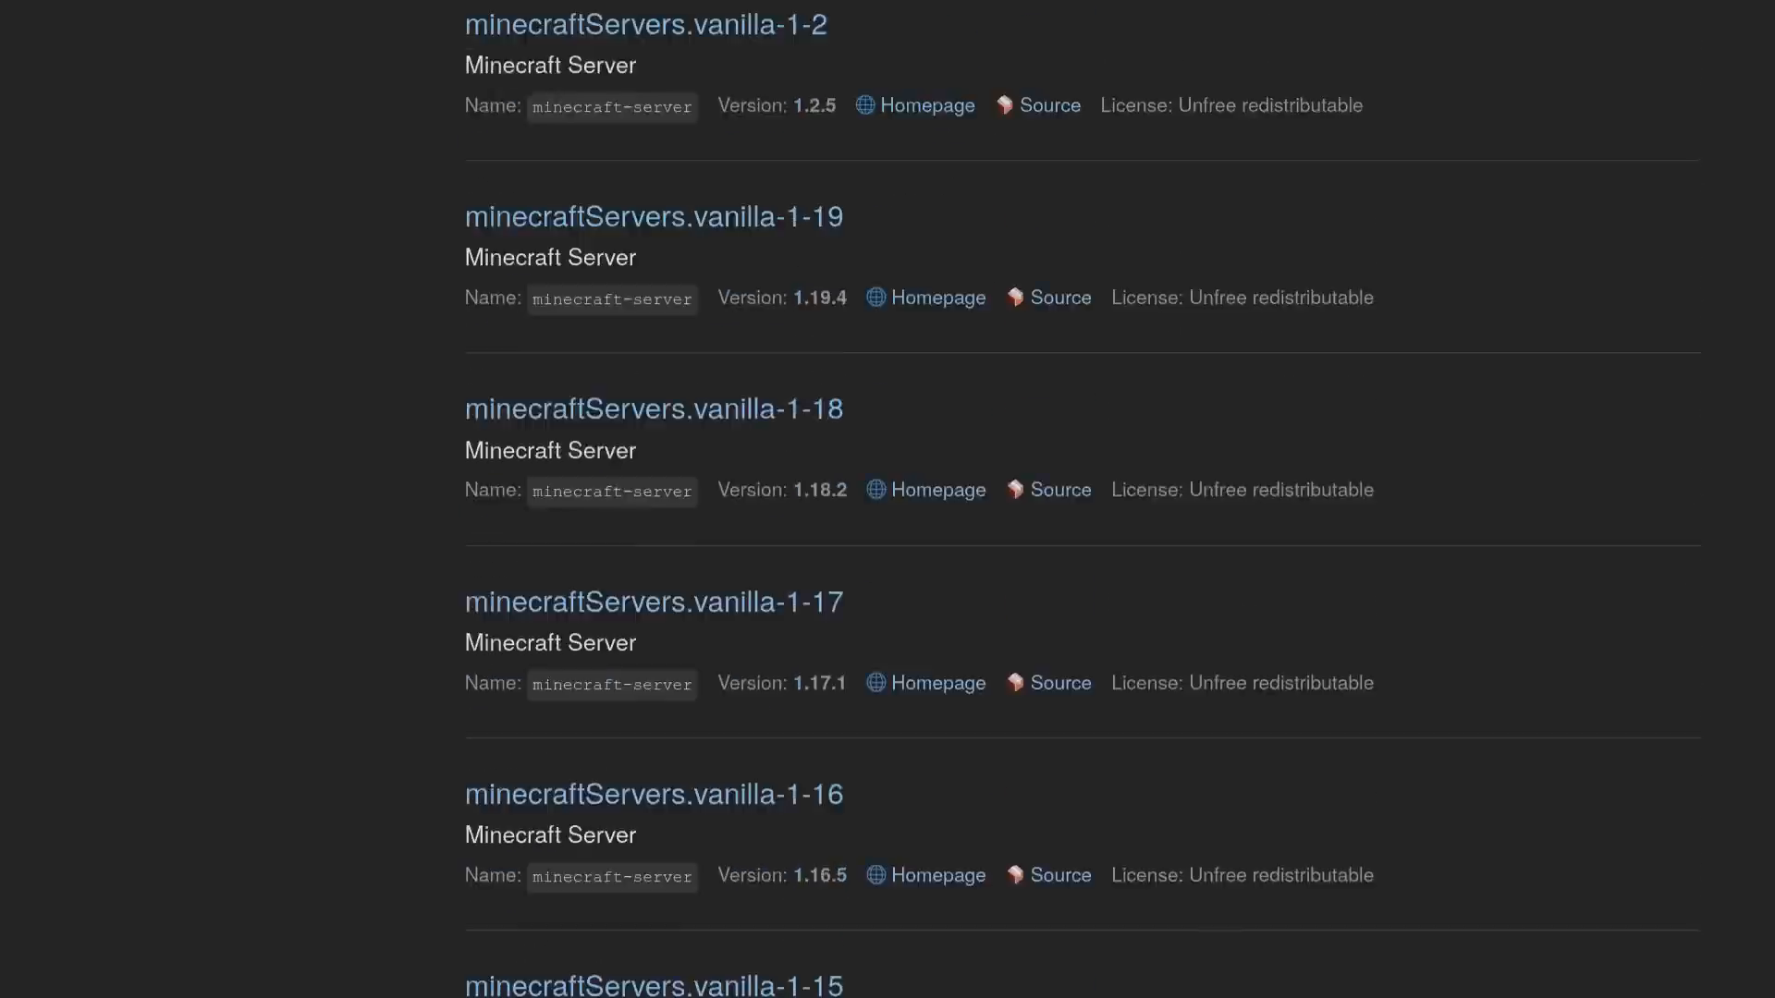
scroll(up, 3)
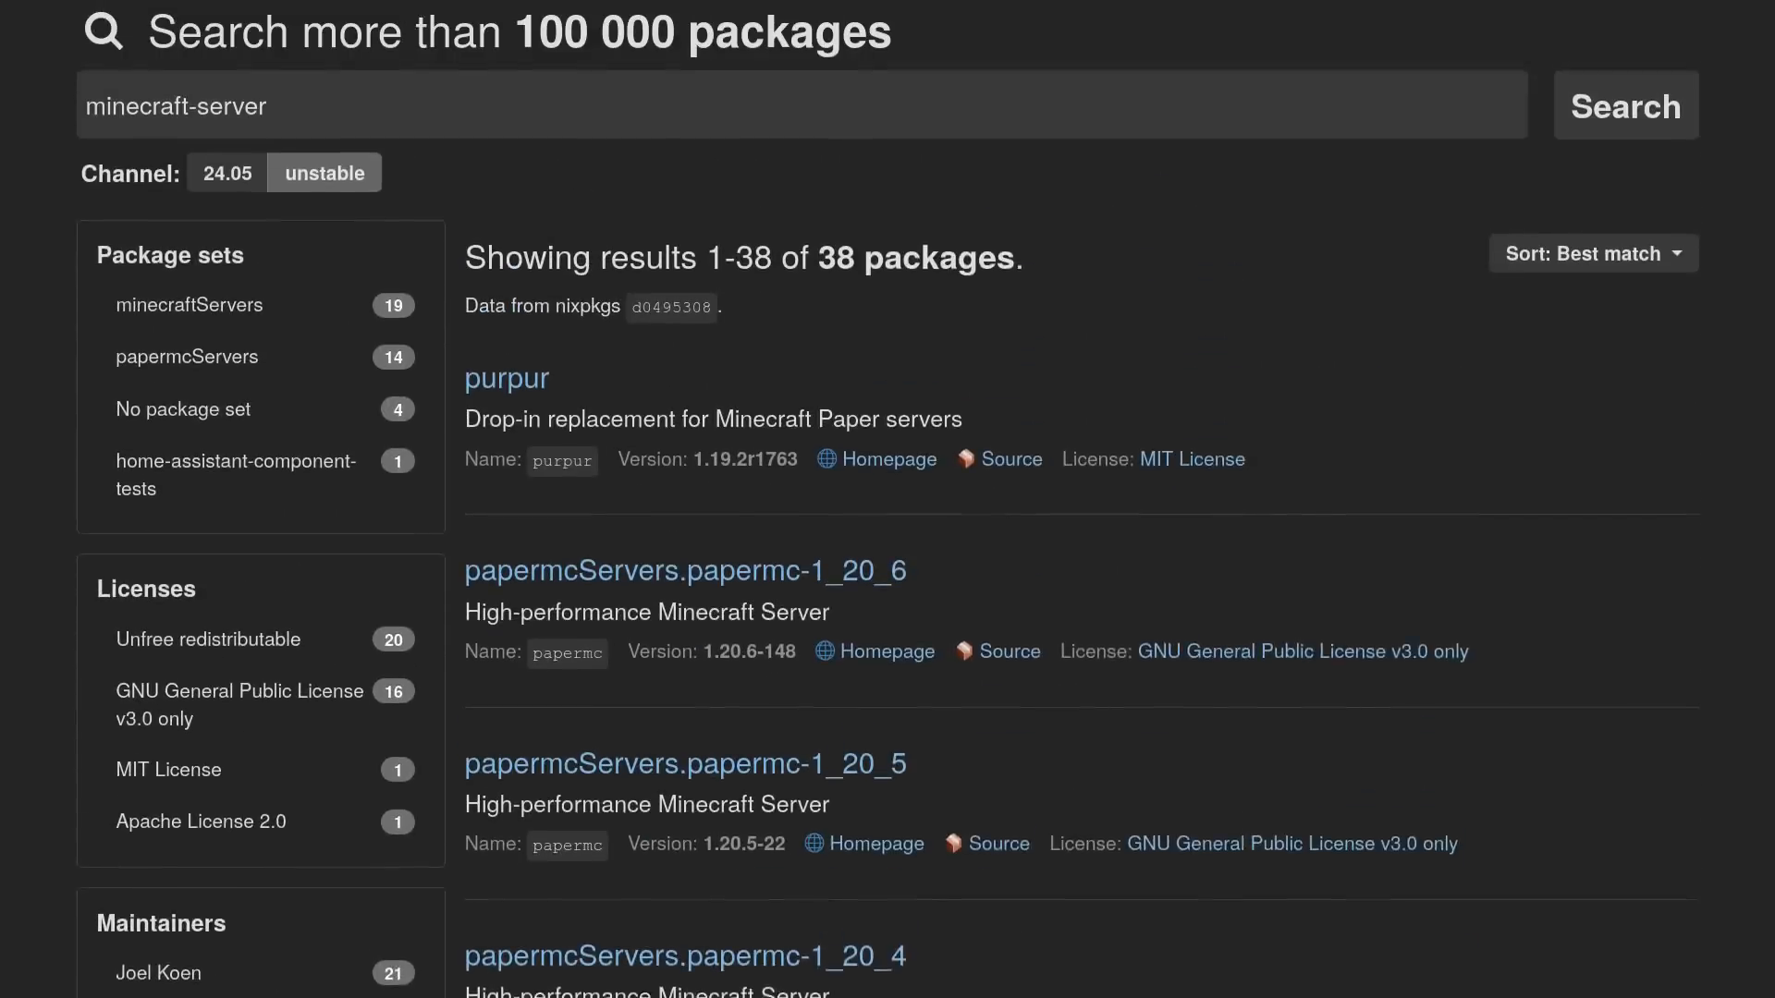
scroll(up, 3)
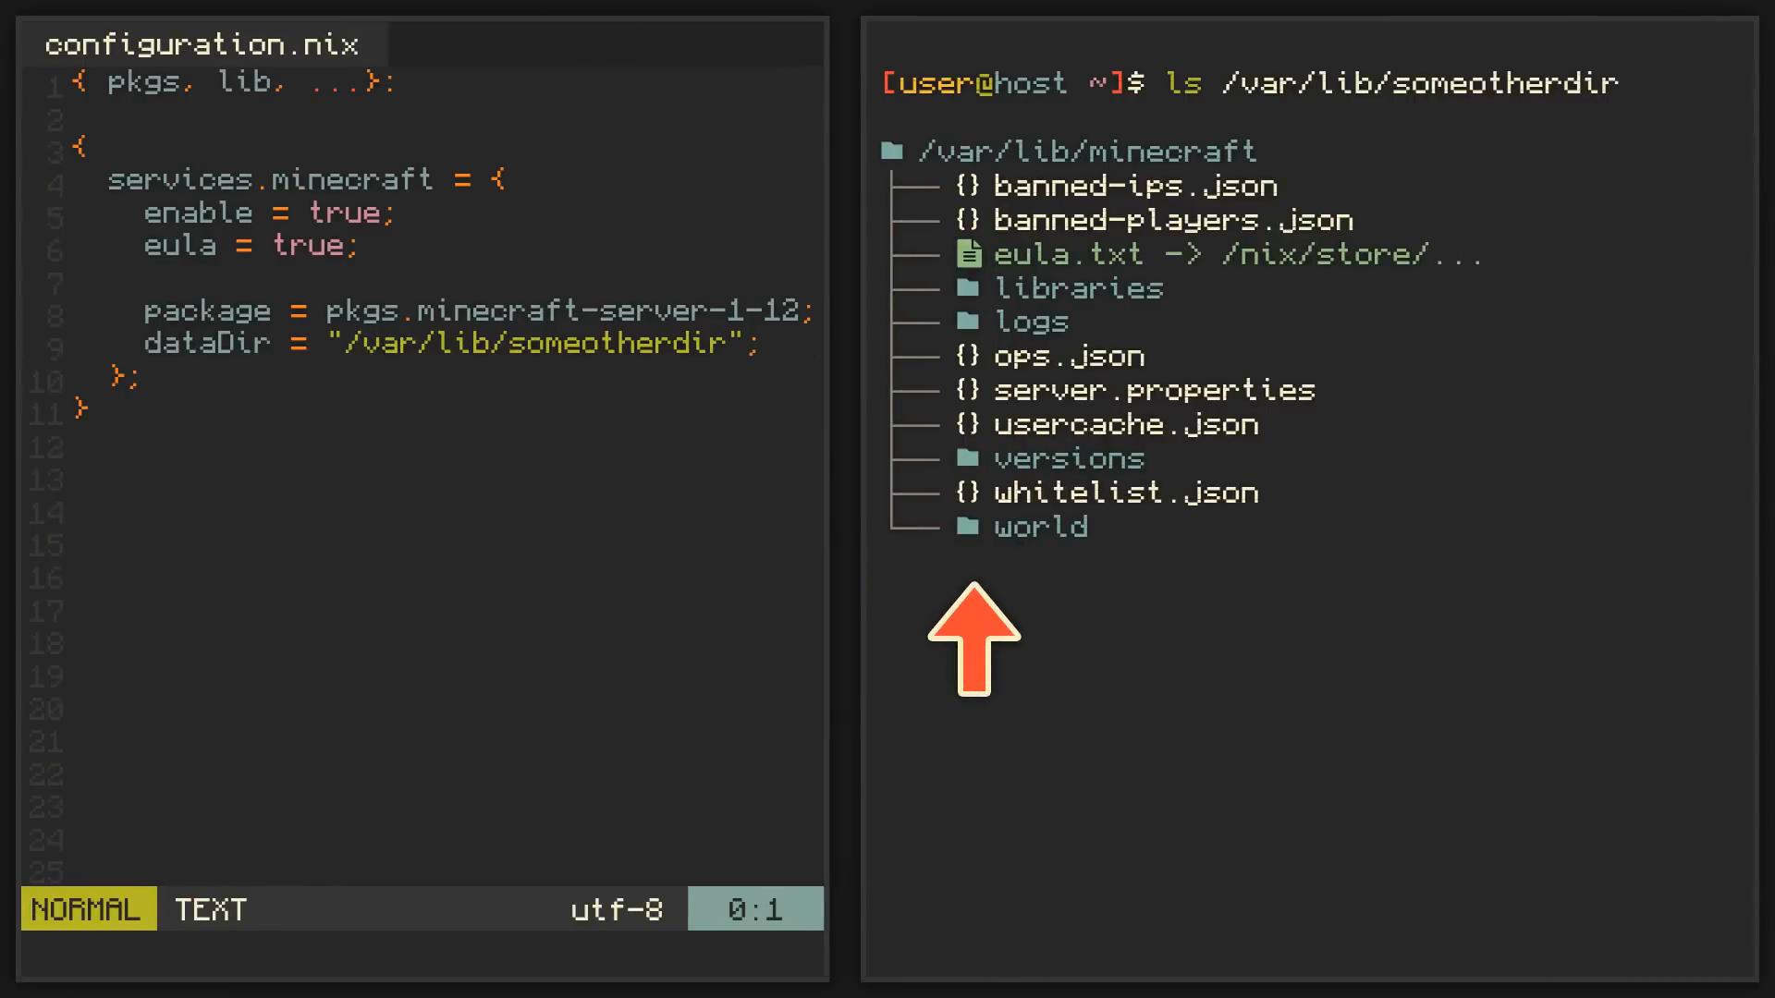
mouse_move(769, 475)
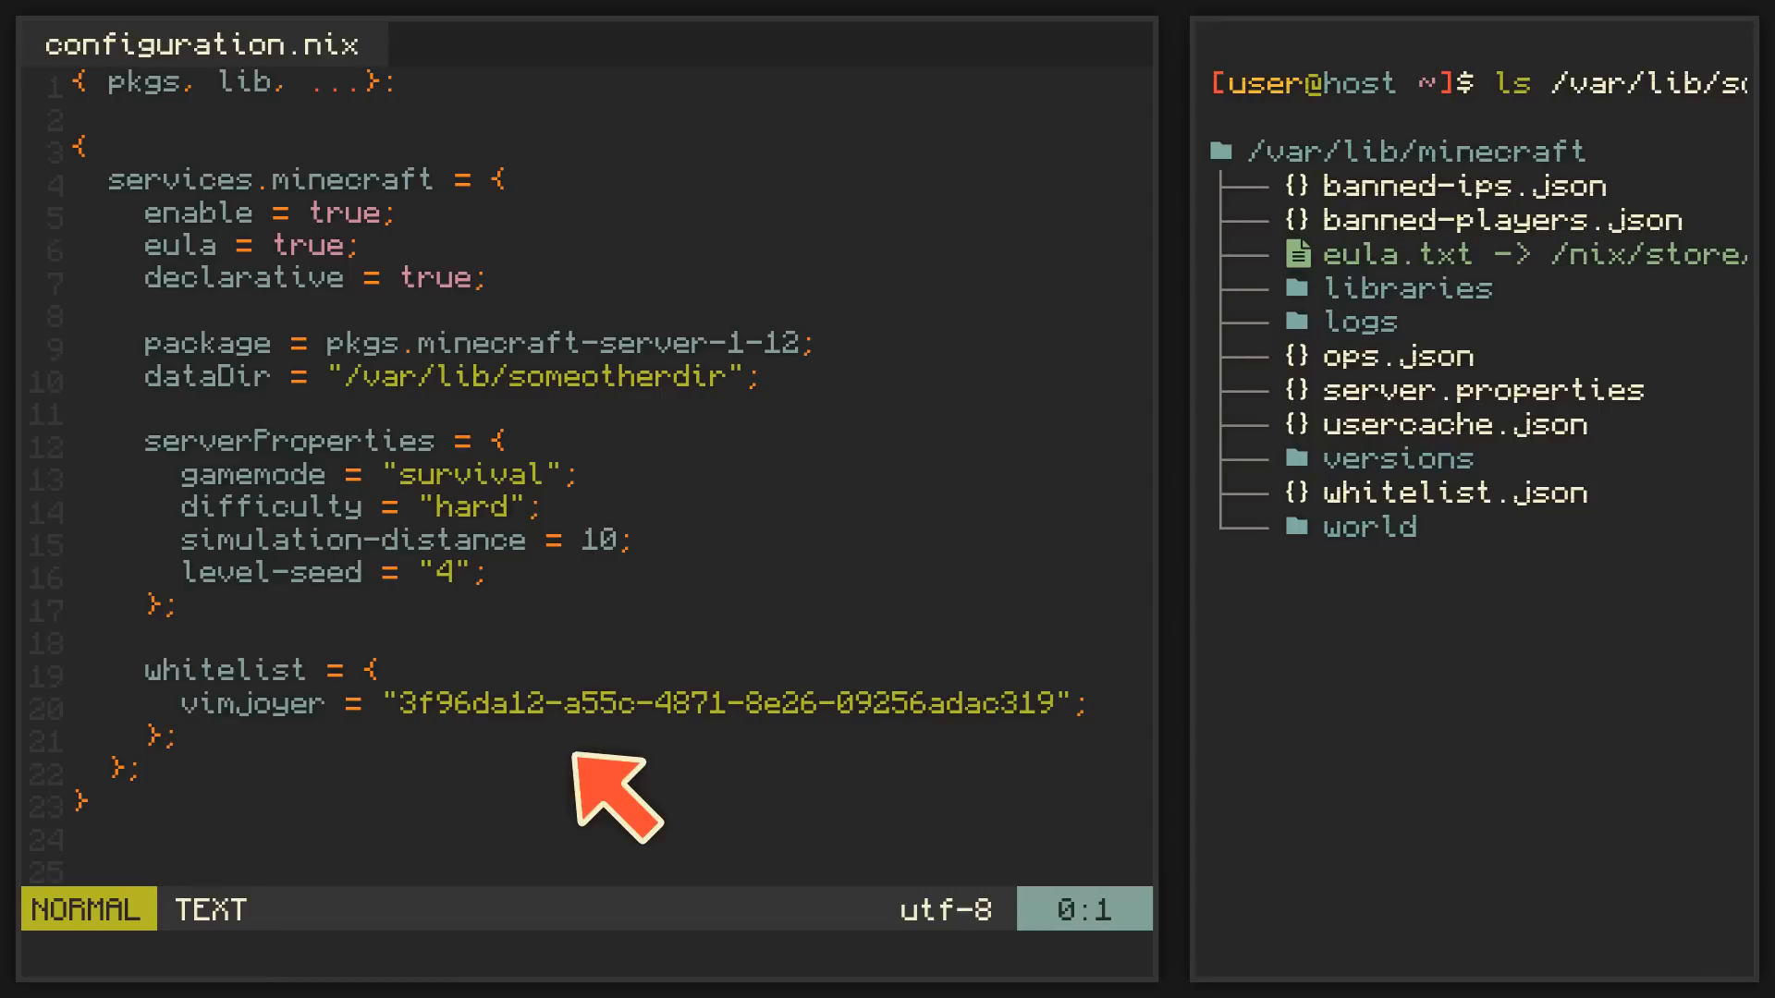
mouse_move(703, 859)
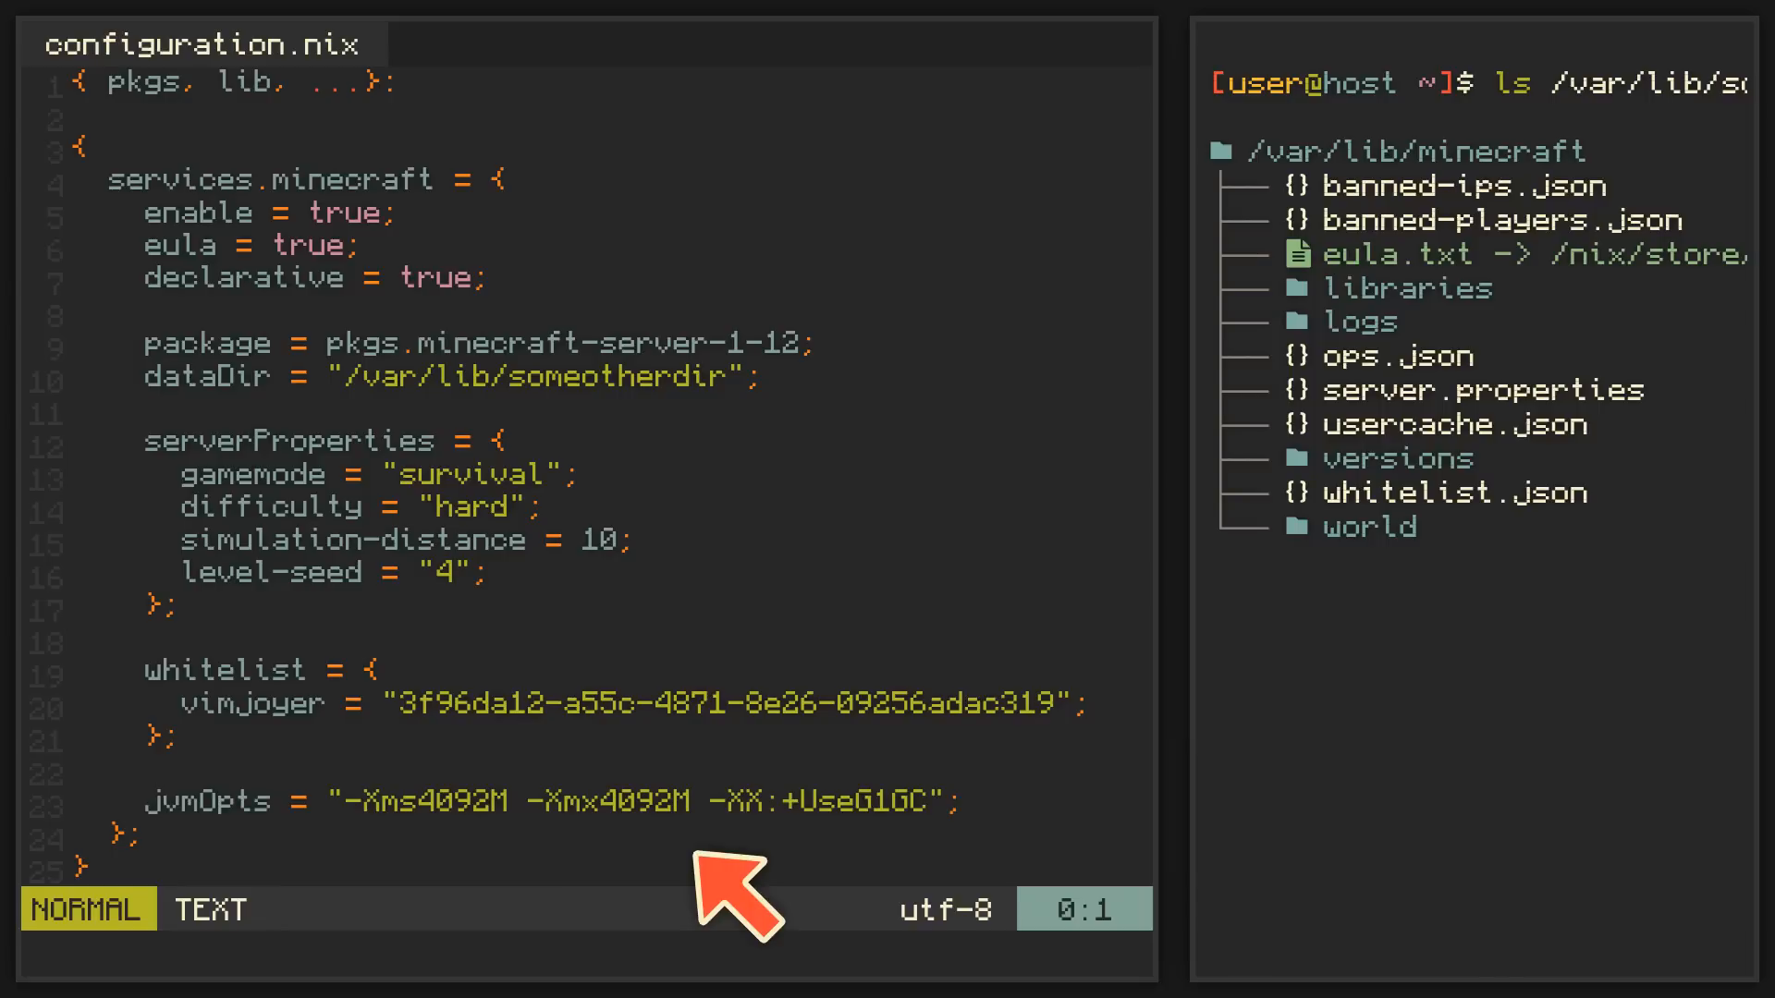
mouse_move(724, 895)
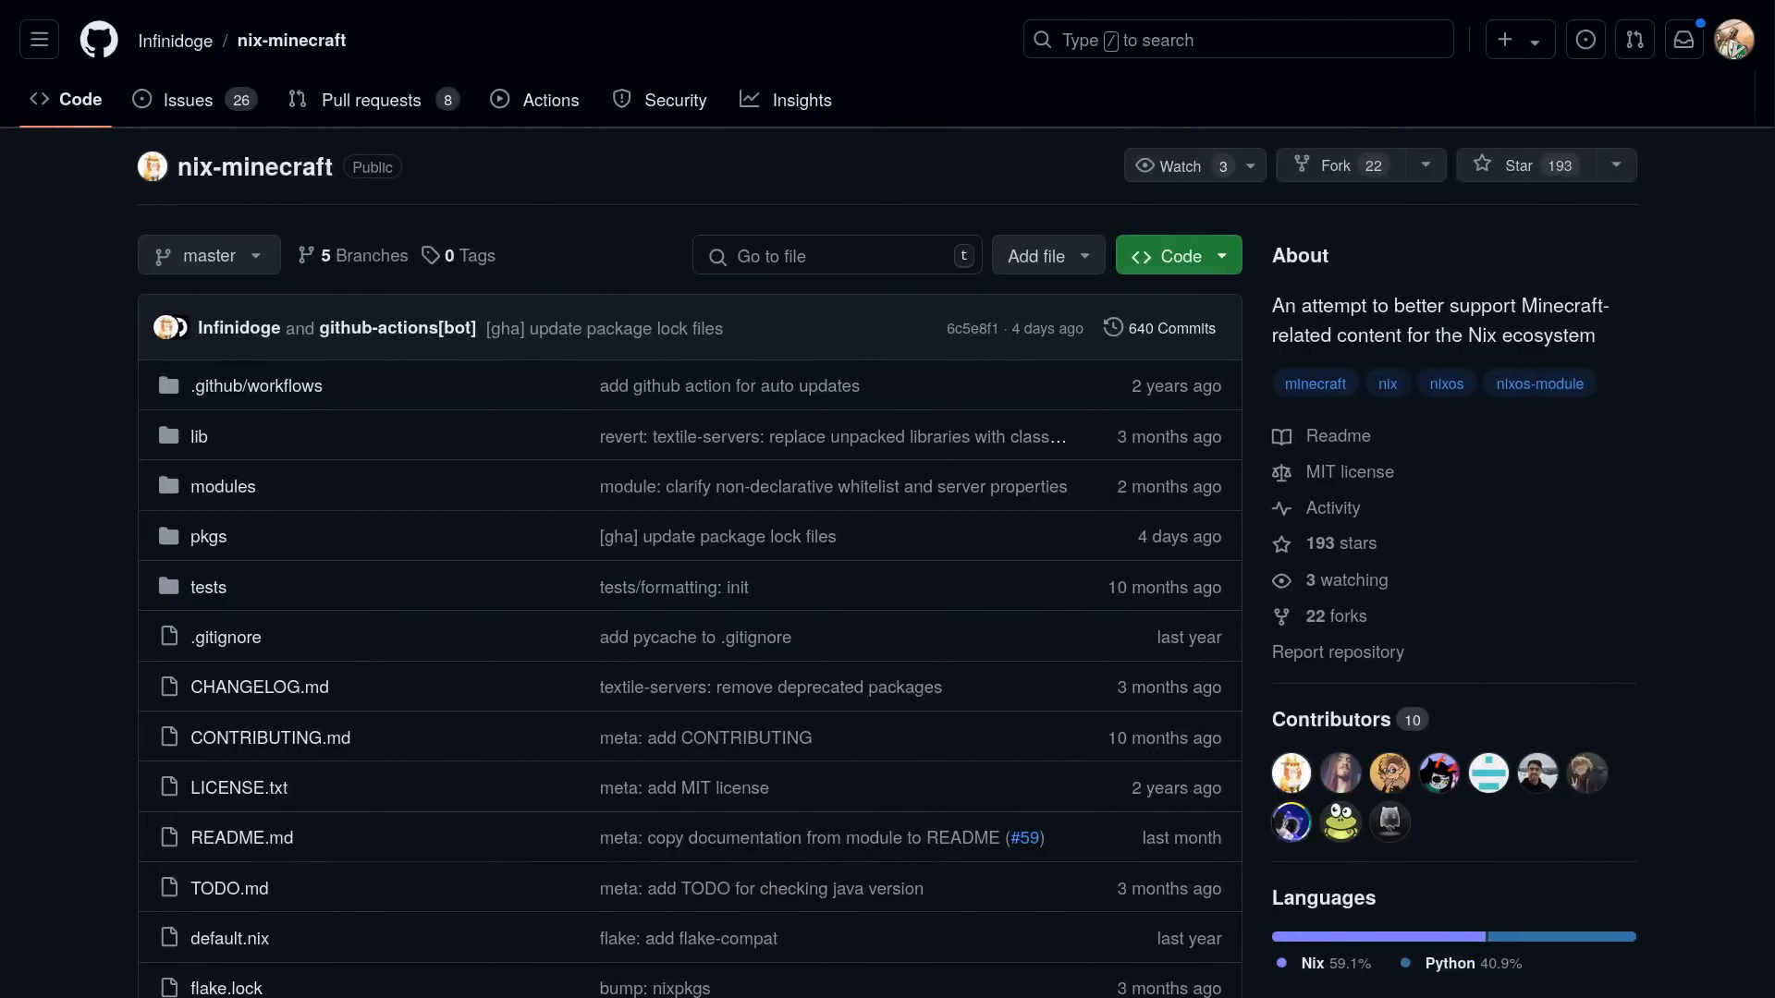
Step: Scroll the nix-minecraft README down to its list of supported servers and mod loaders
scroll(down, 3)
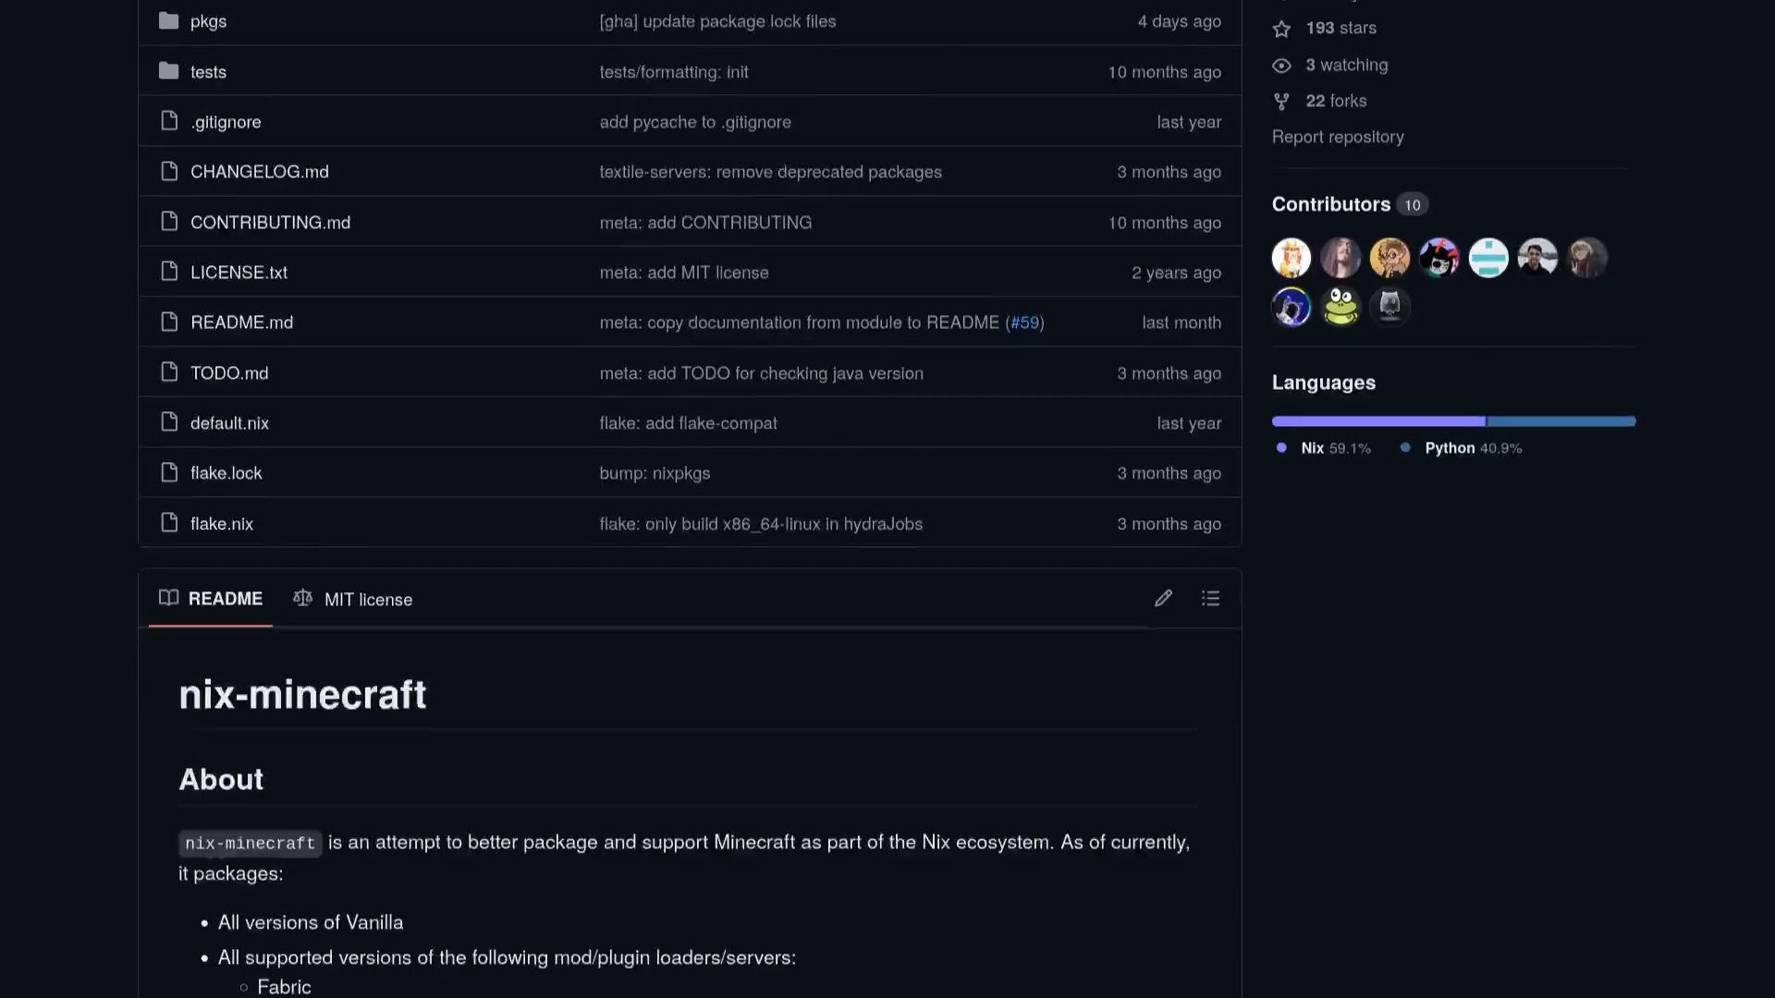
scroll(down, 3)
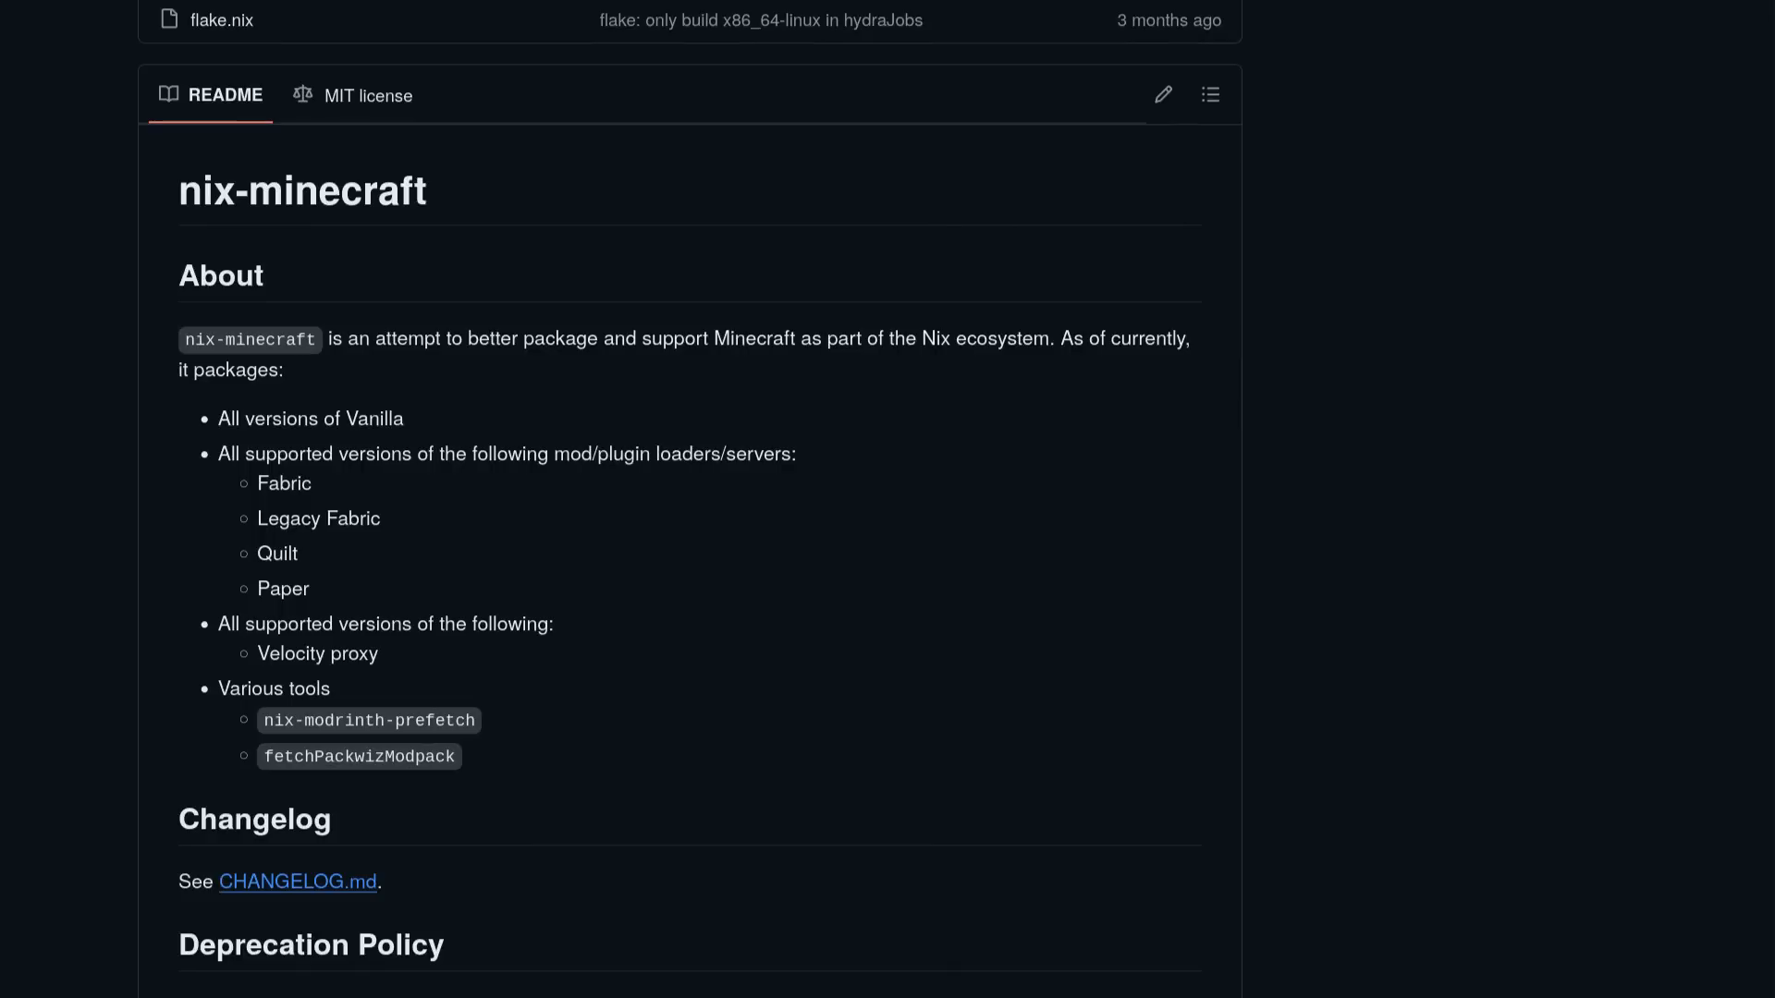
mouse_move(453, 594)
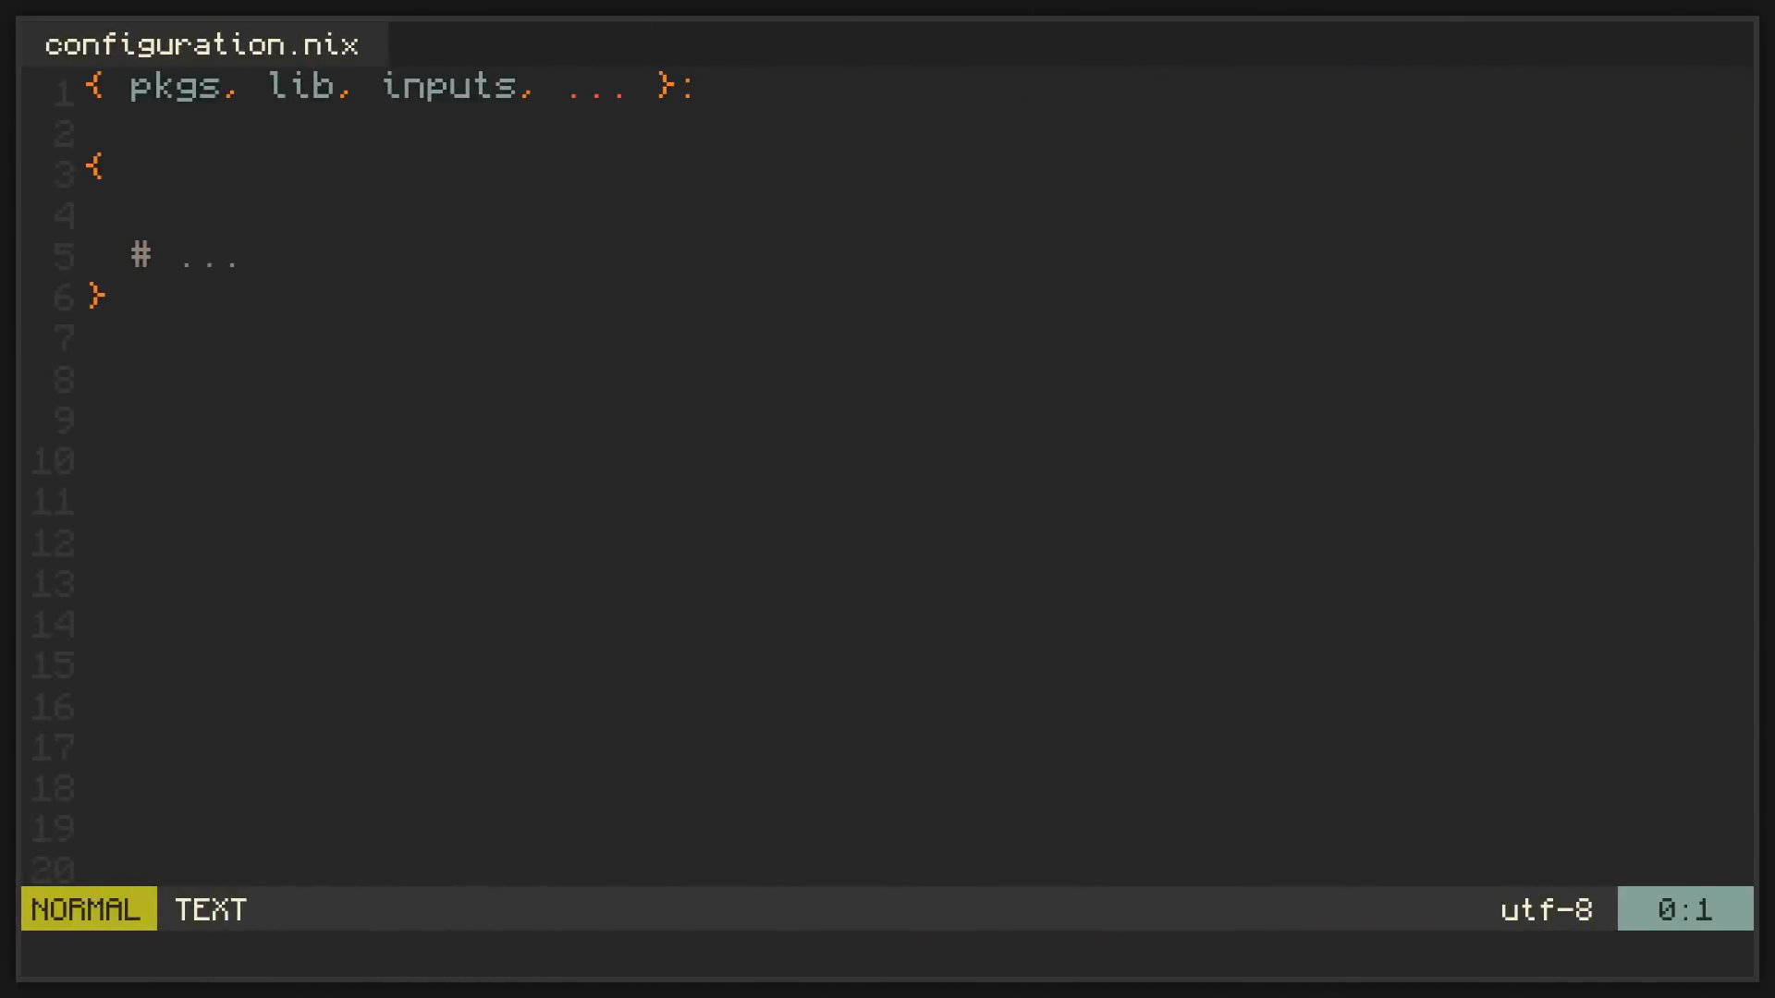
Step: Import inputs.nix-minecraft.nixosModules.minecraft-servers into configuration.nix
text(imports = [ inputs.nix-minecraft.nixosModules.minecraft-servers ];)
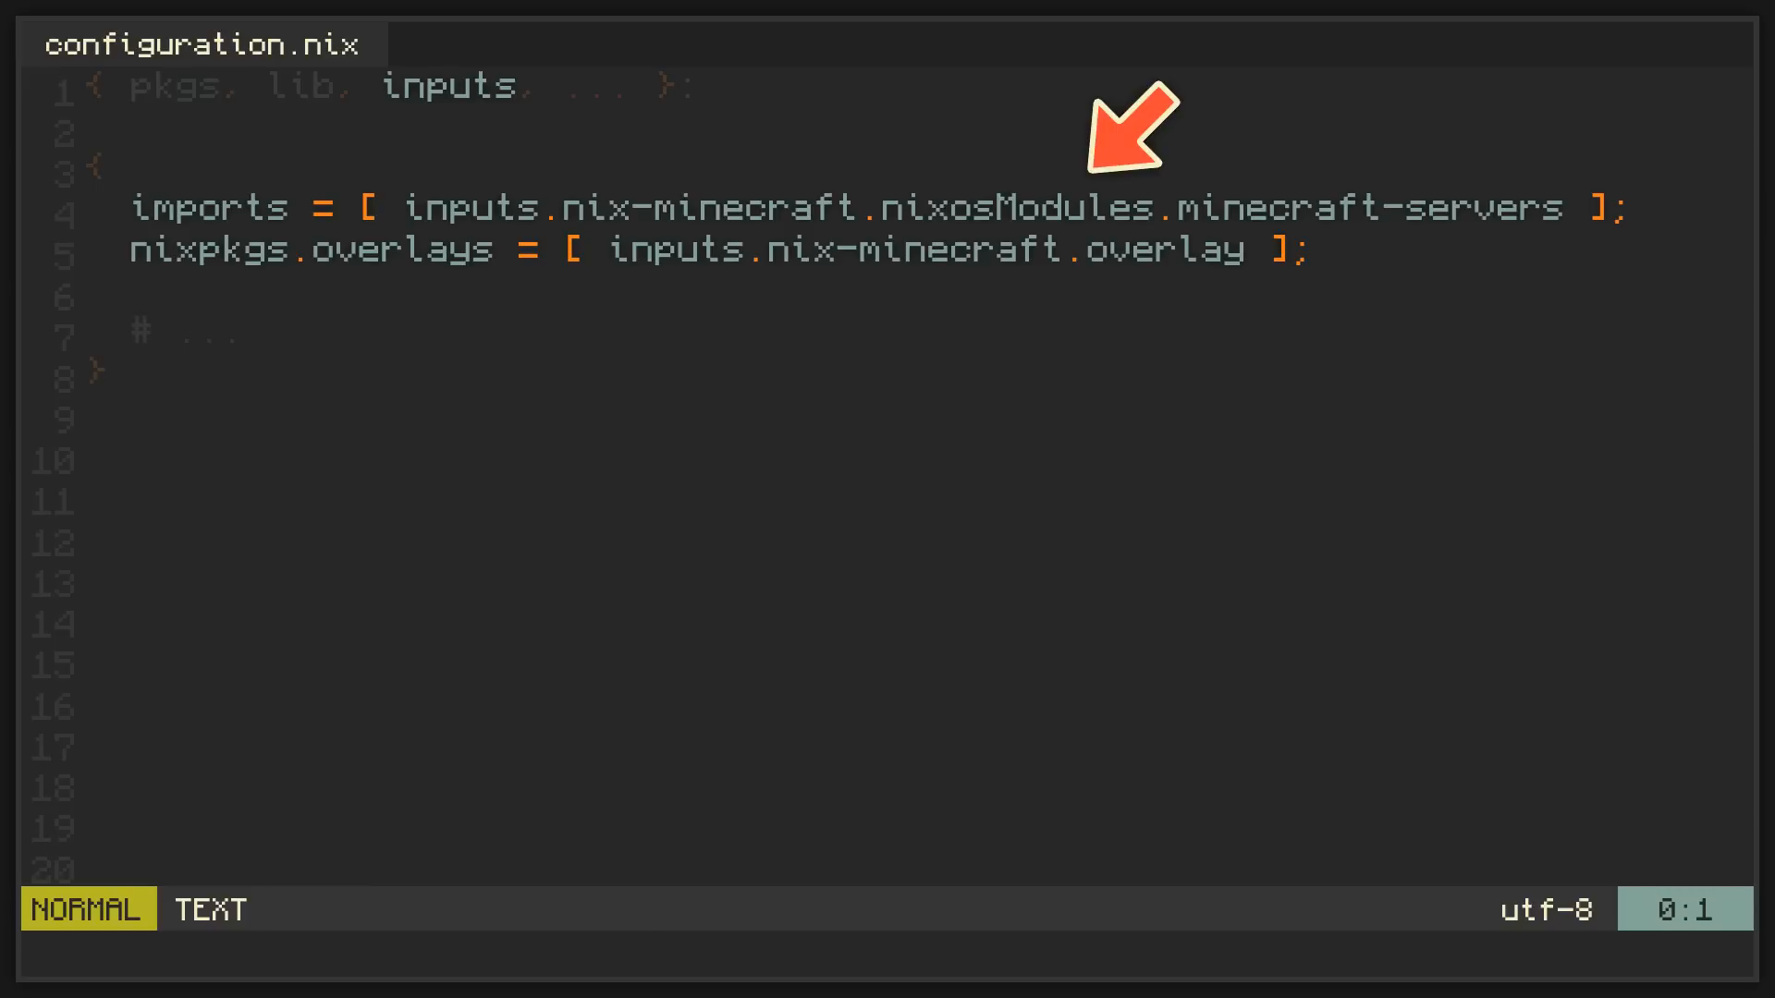
mouse_move(1109, 340)
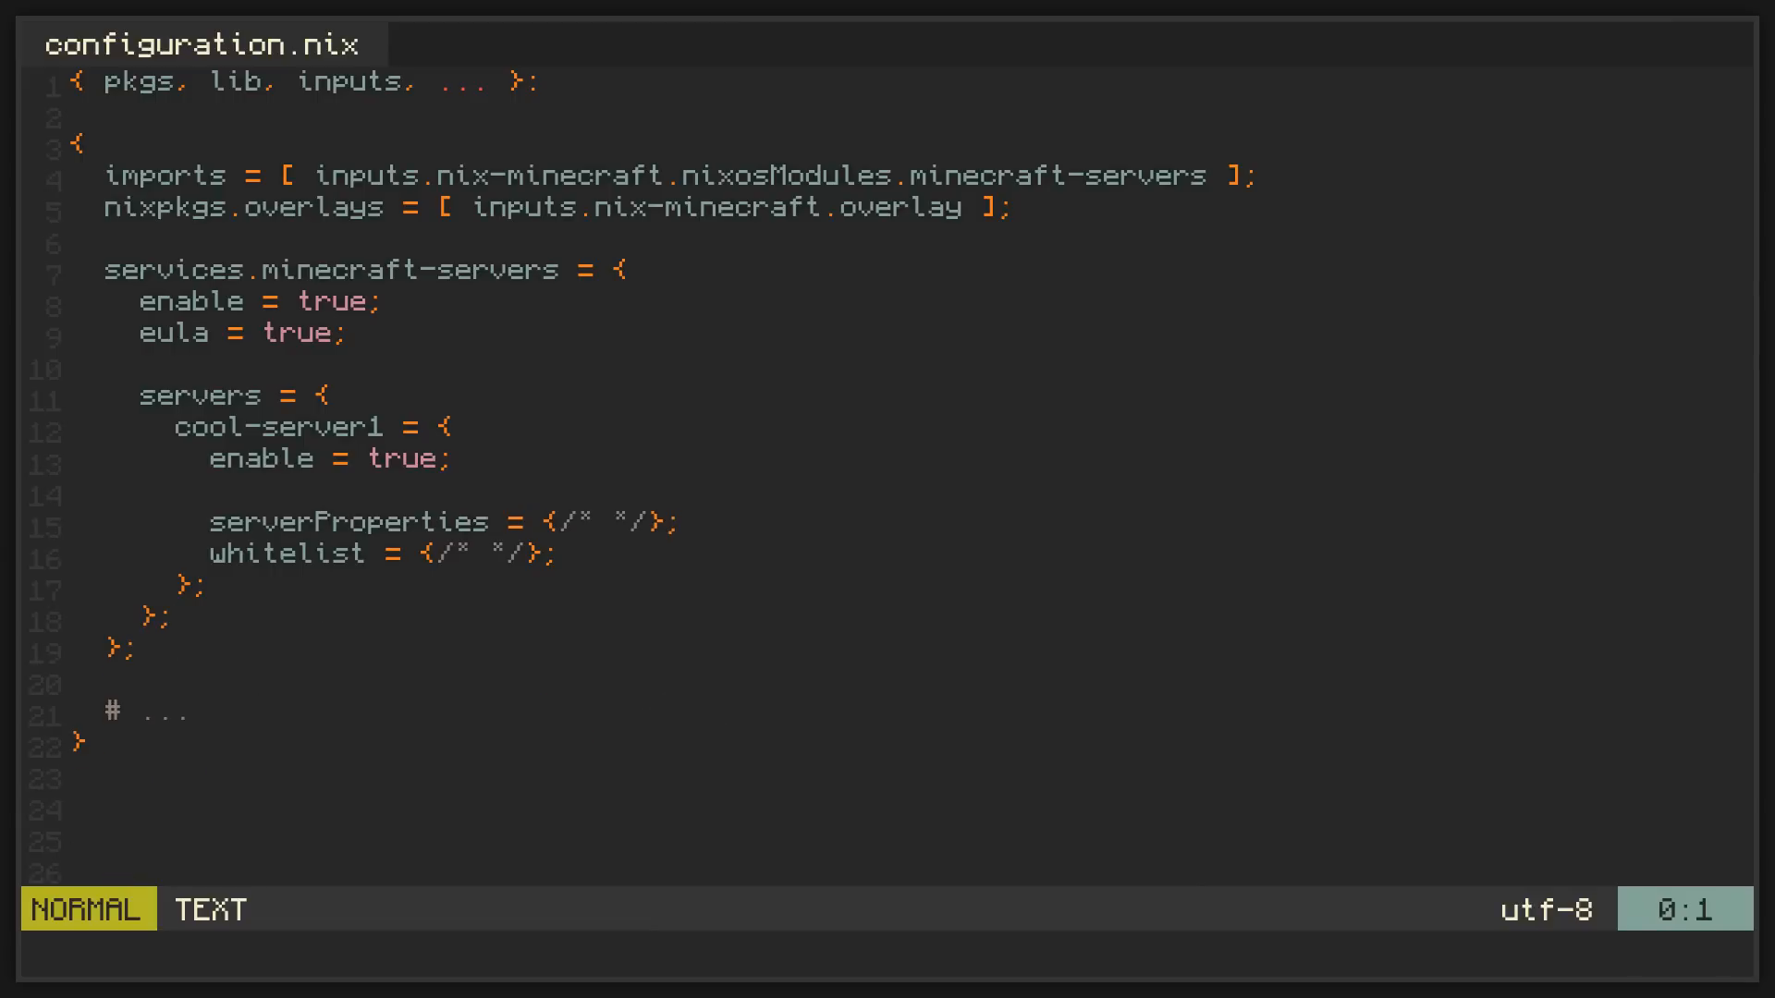
Step: Set cool-server1's package to pkgs.vanillaServers.vanilla-1_18_2
text(package = pkgs.vanillaServers.vanilla-1_18_2)
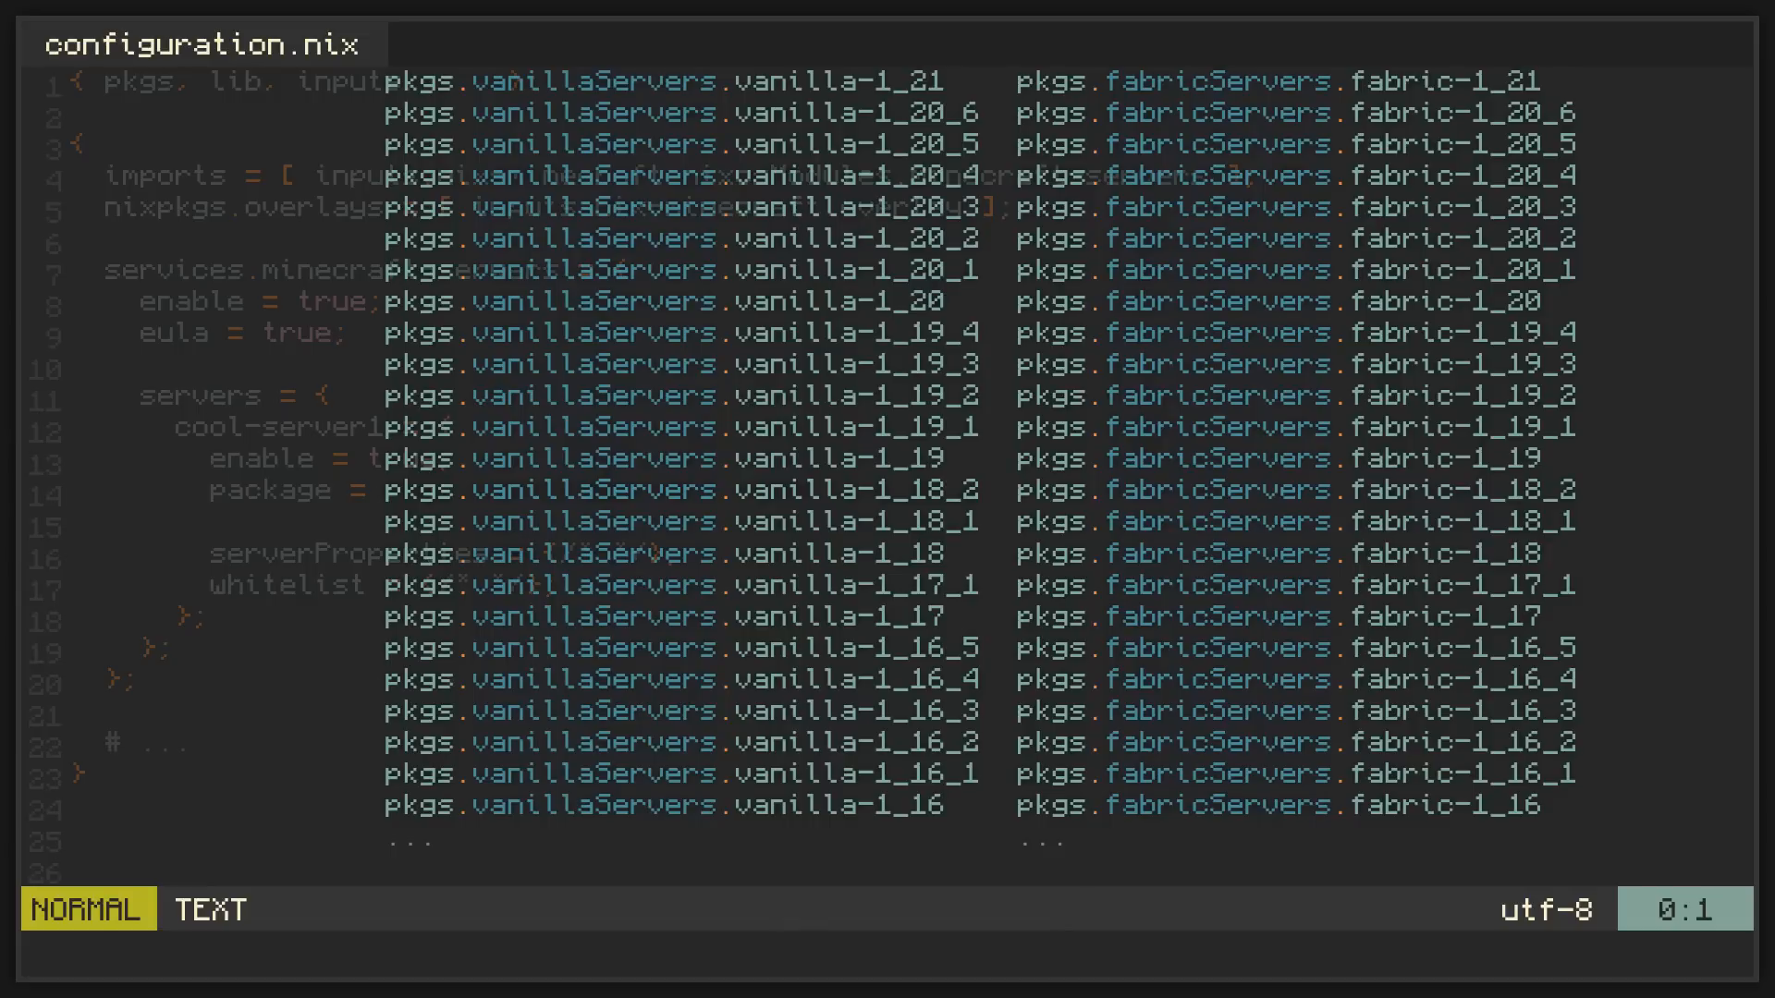
mouse_move(1686, 804)
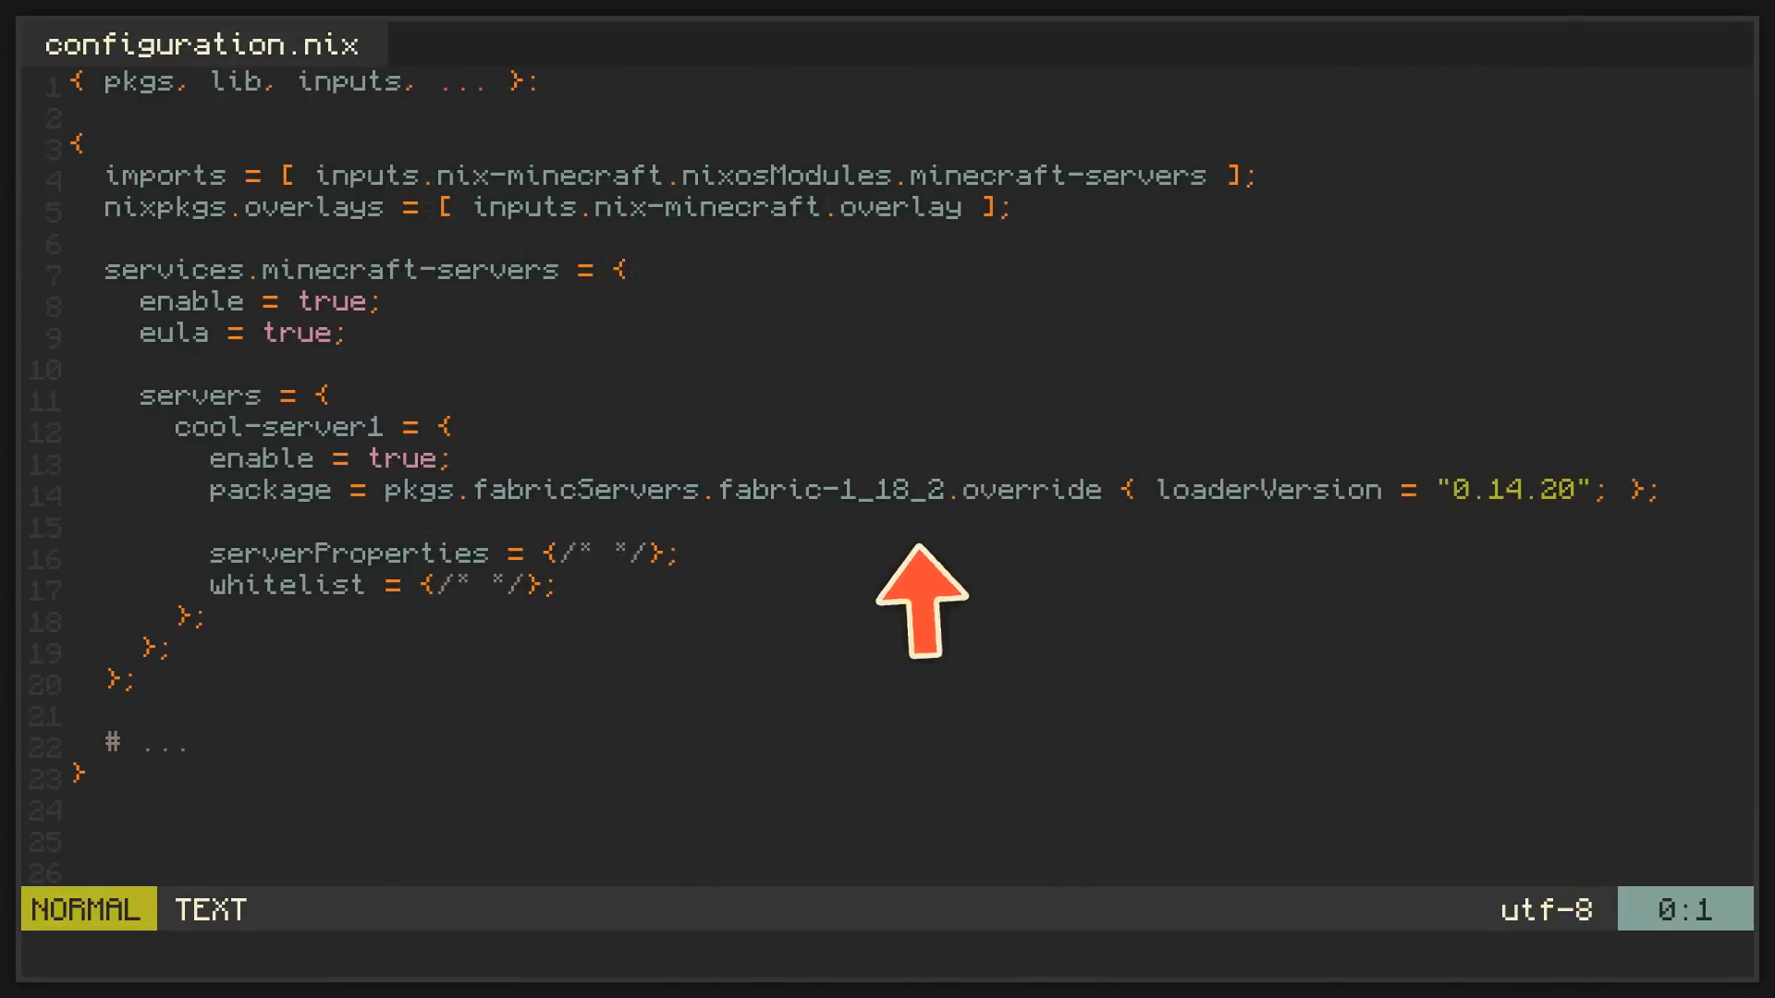
mouse_move(1552, 588)
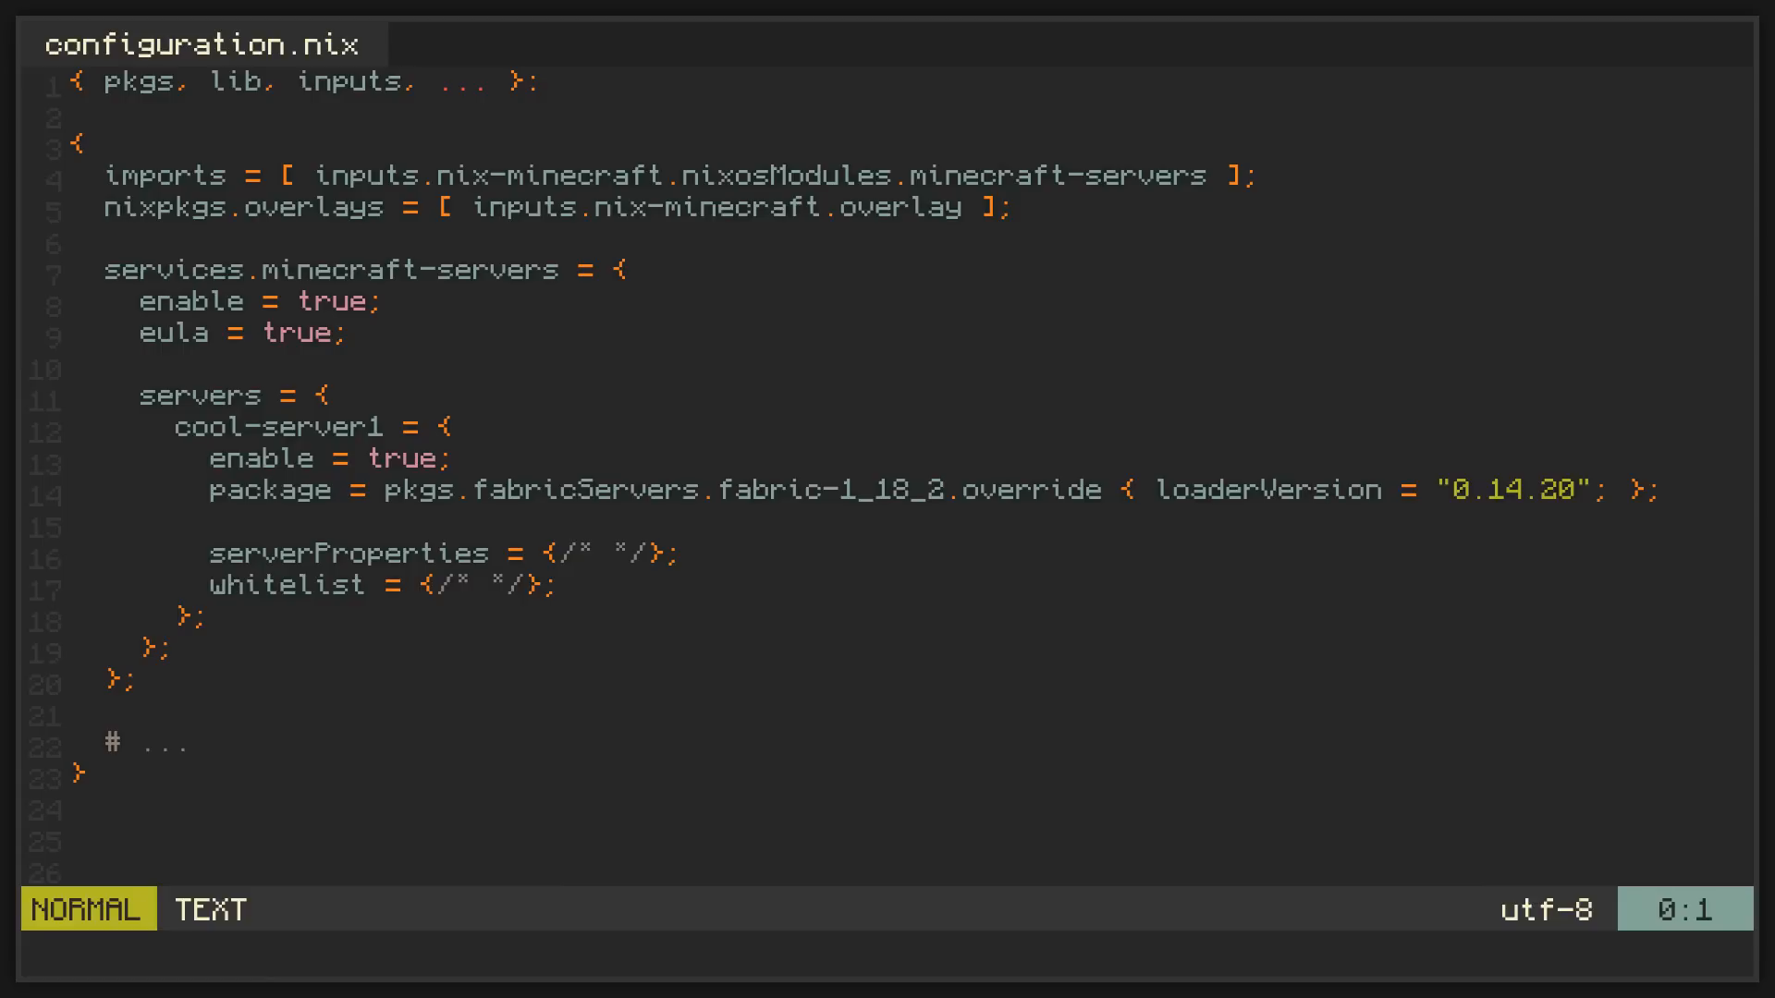
Step: Add symlinks = { "mods" = ./mods; }; to cool-server1
text(symlinks = {)
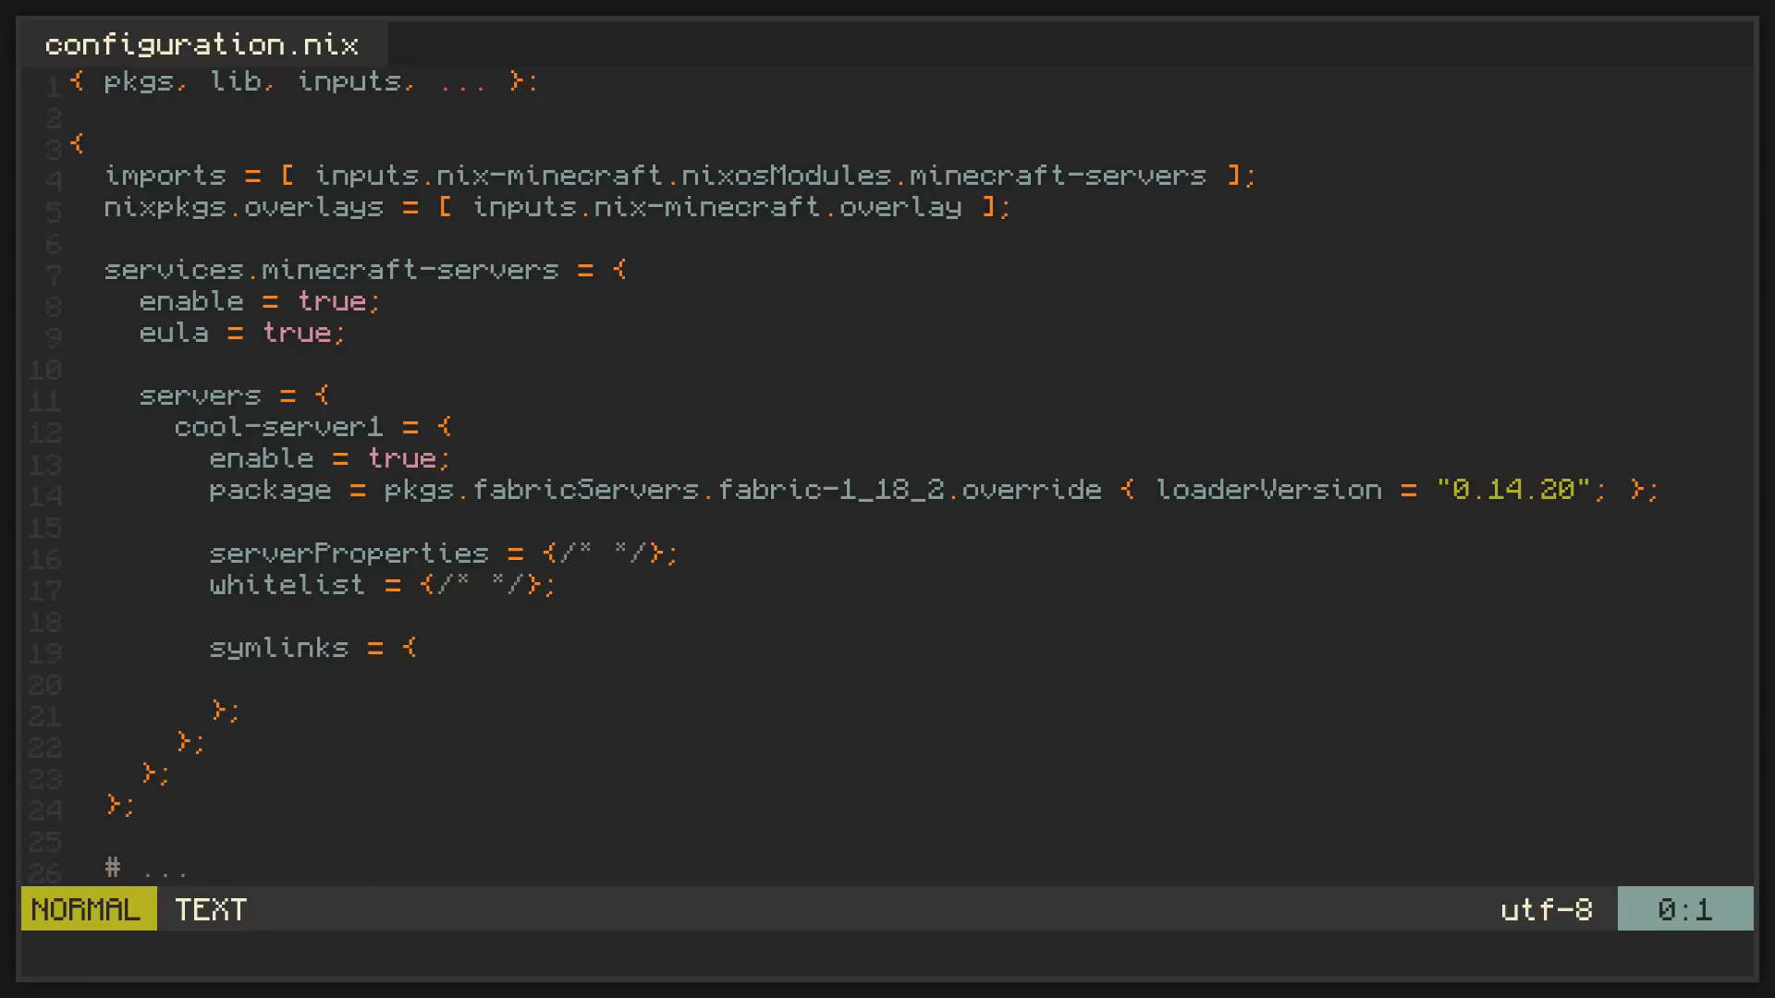
text("mods" = ./mods;)
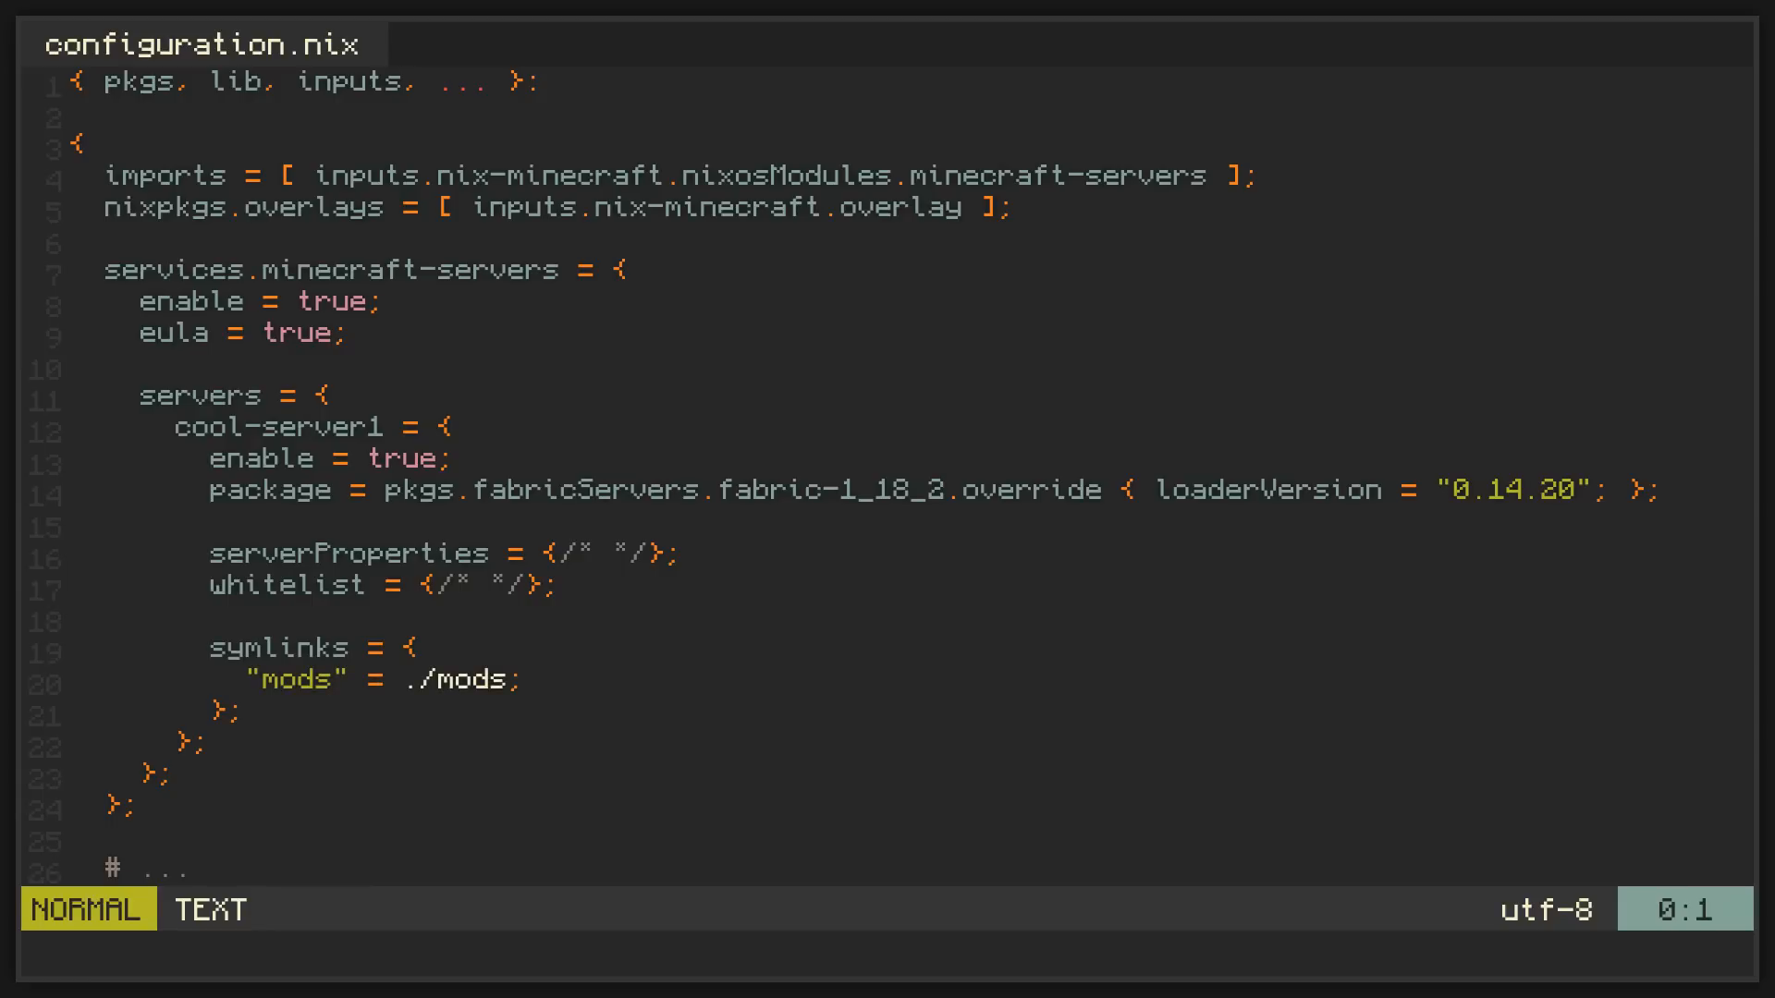
scroll(down, 3)
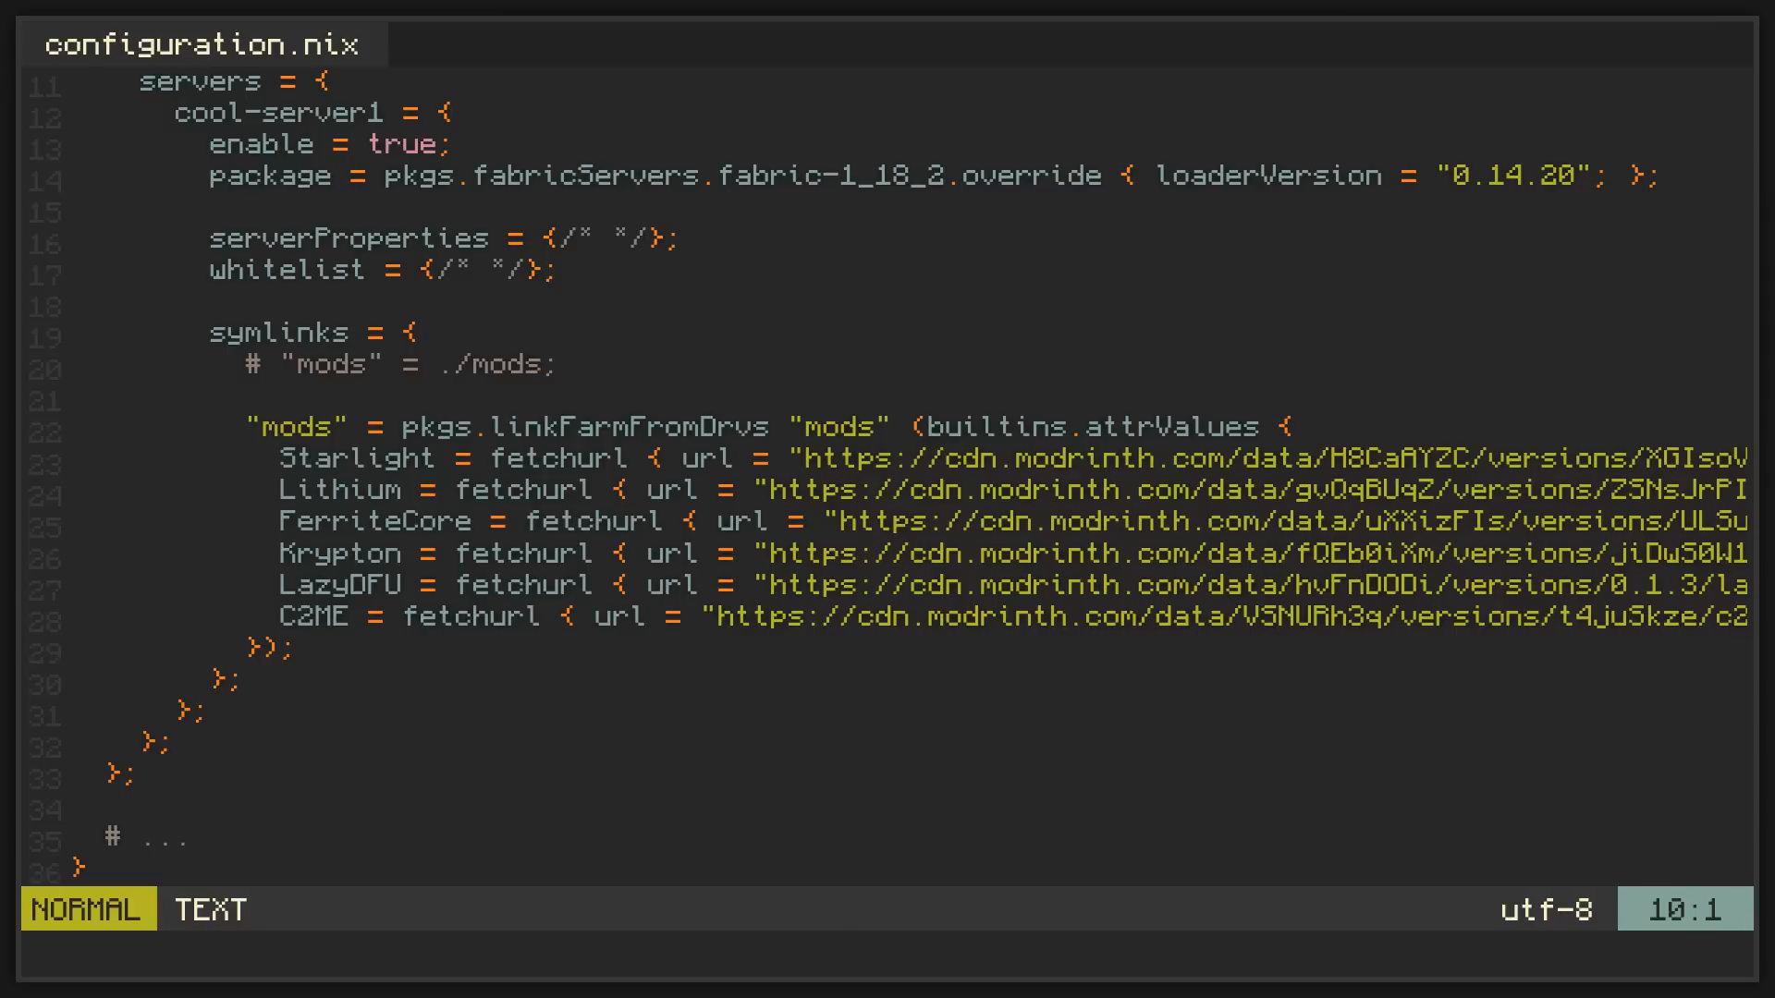
scroll(down, 3)
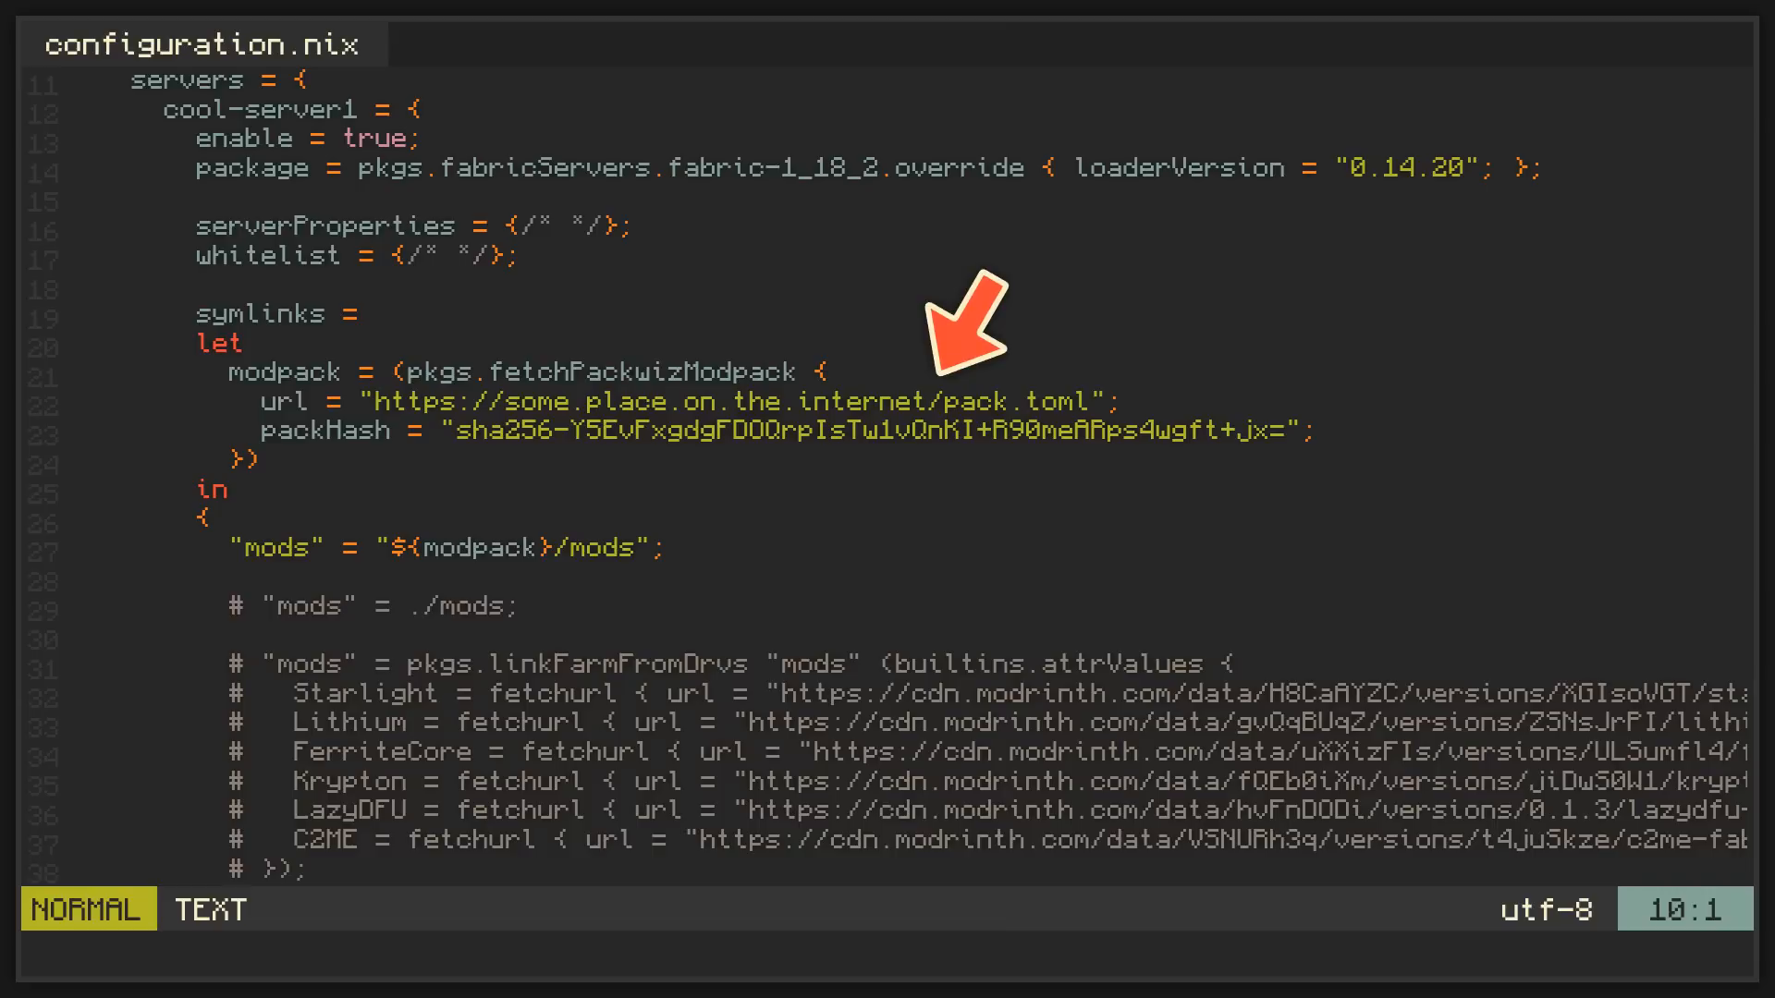
mouse_move(961, 487)
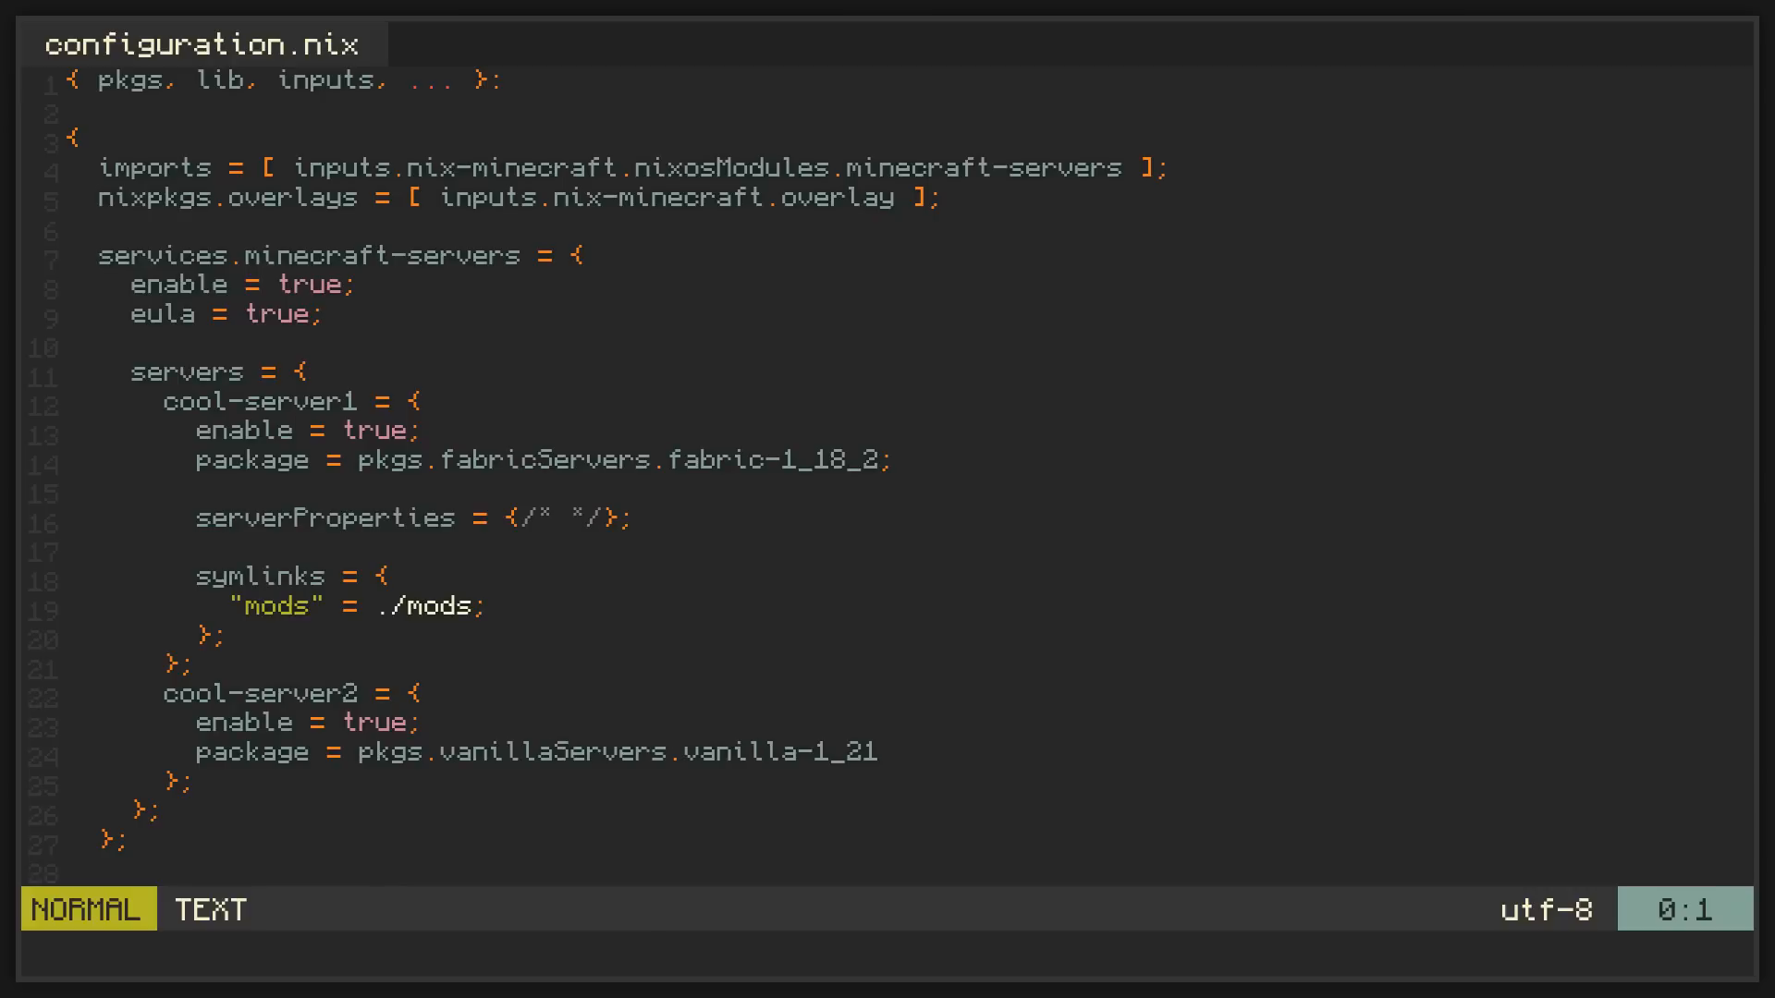
text(dataDir = "/var/lib/cool-servers")
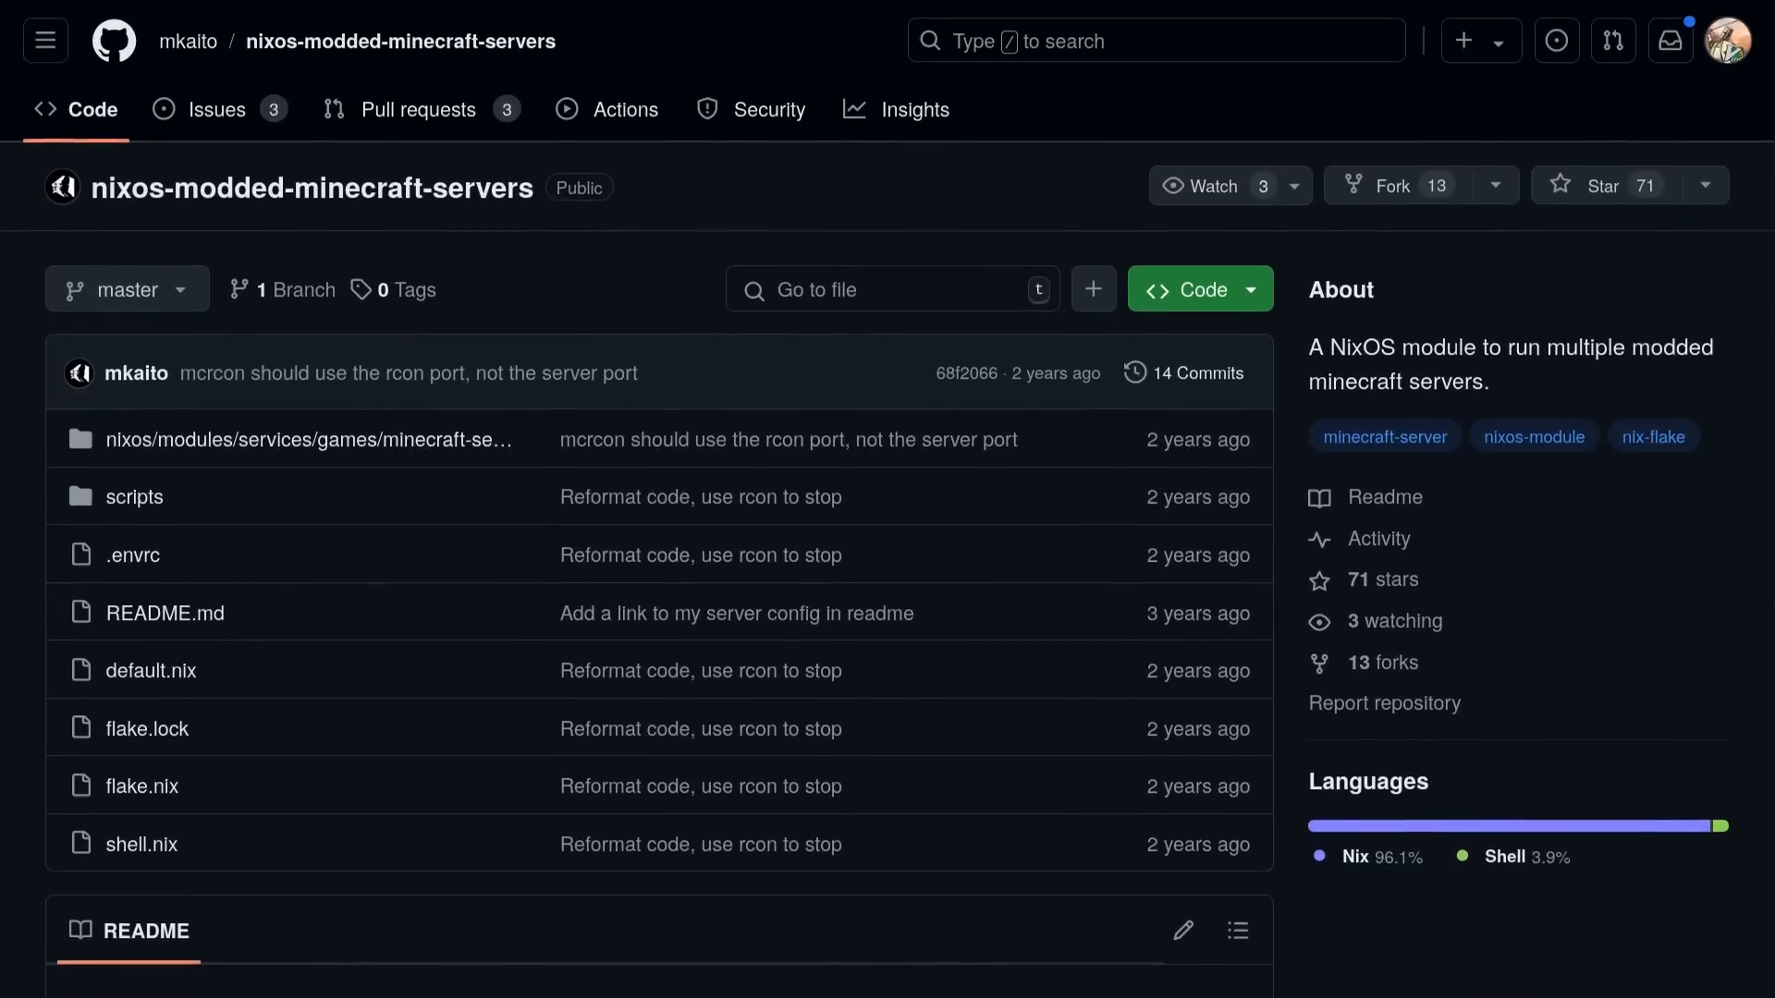
Step: Scroll the README down to the Usage section's server config code block
scroll(down, 3)
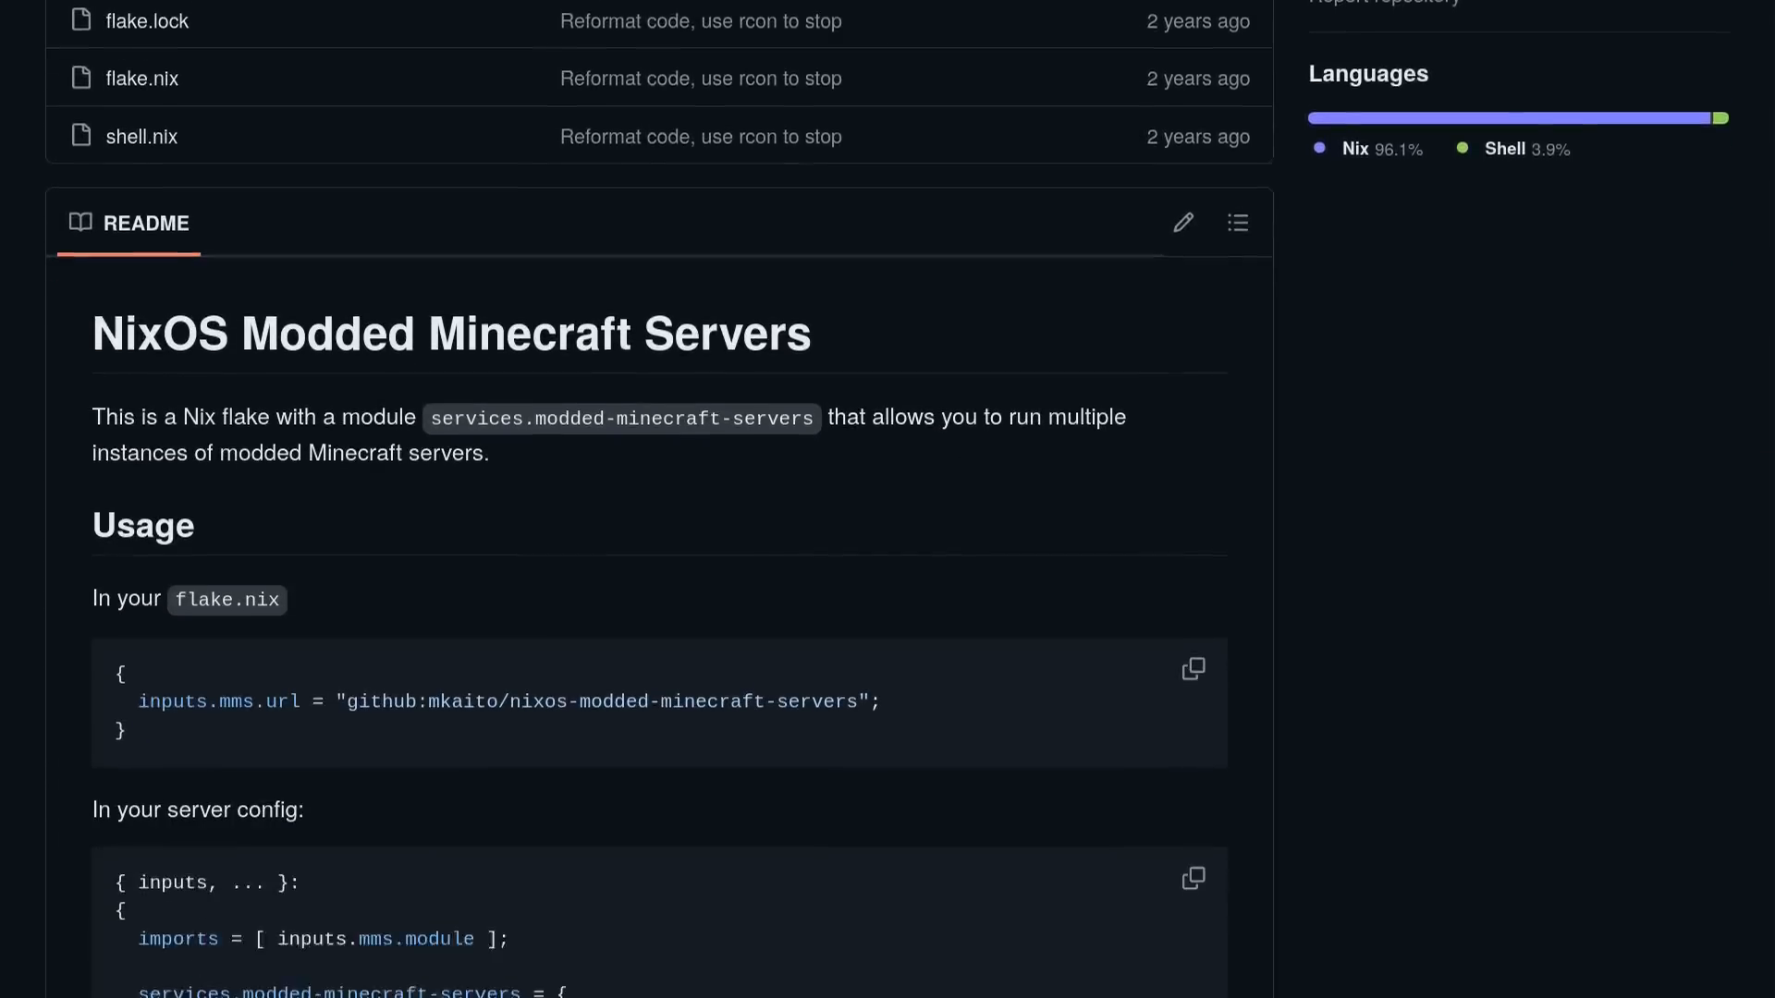
scroll(down, 3)
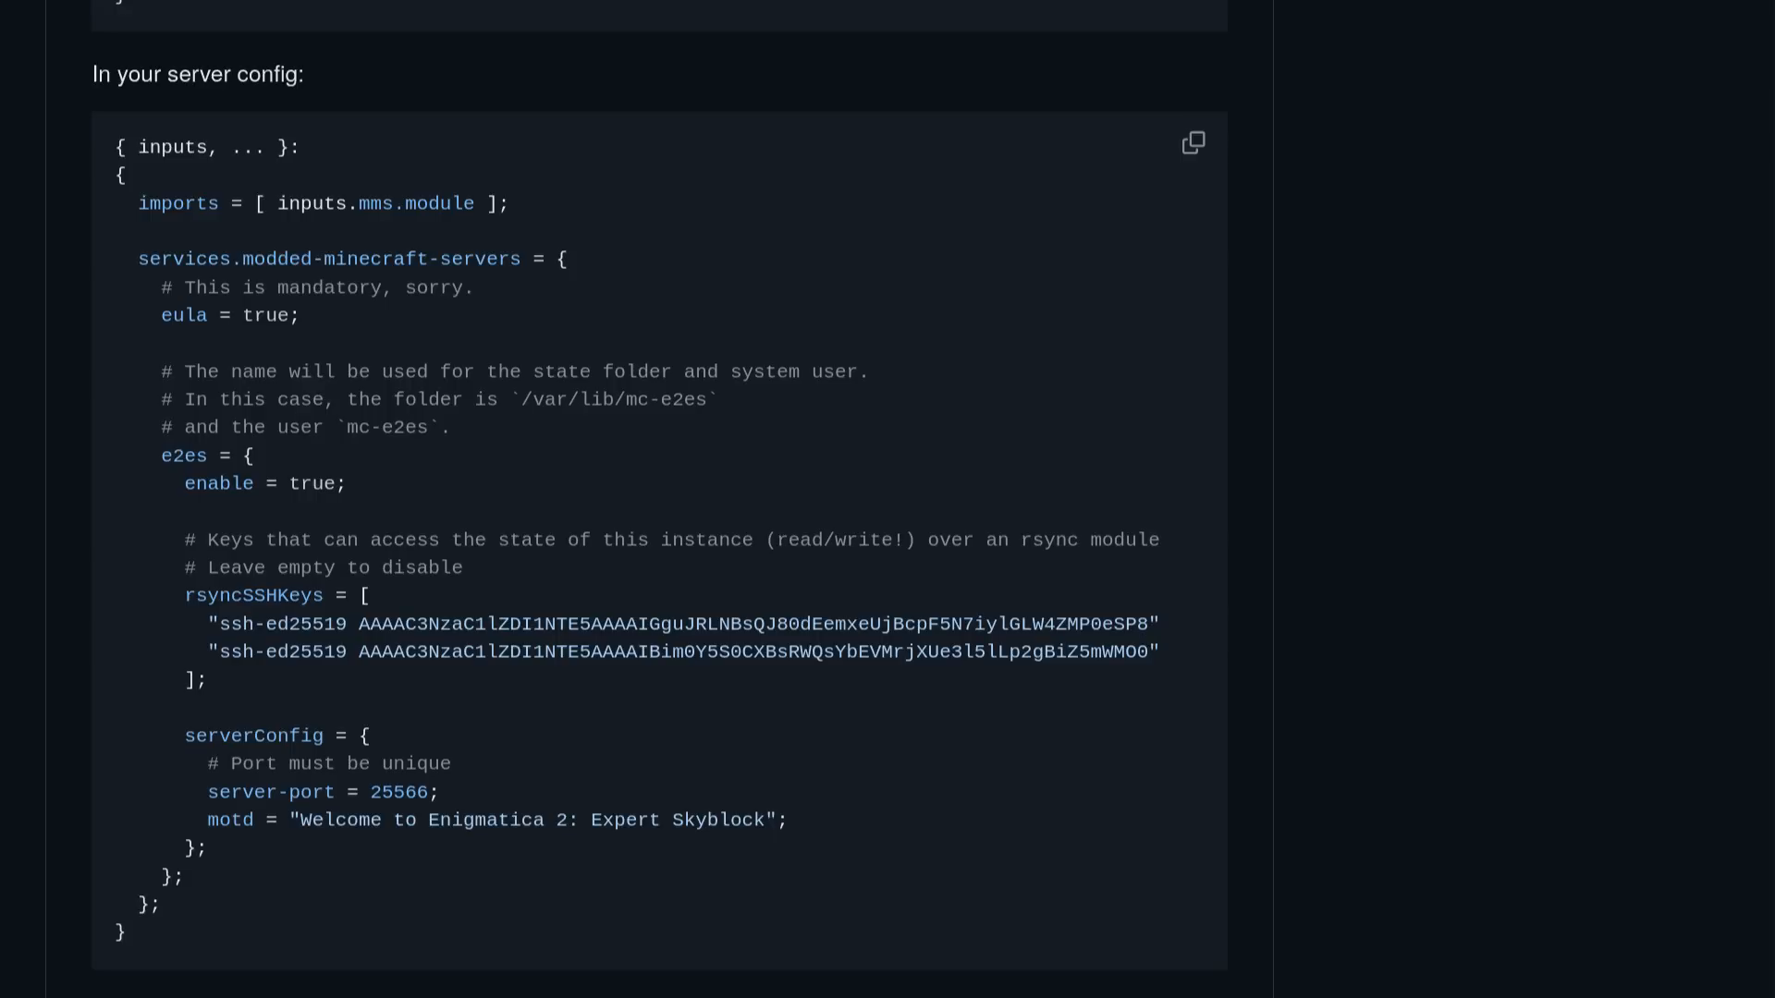
scroll(down, 3)
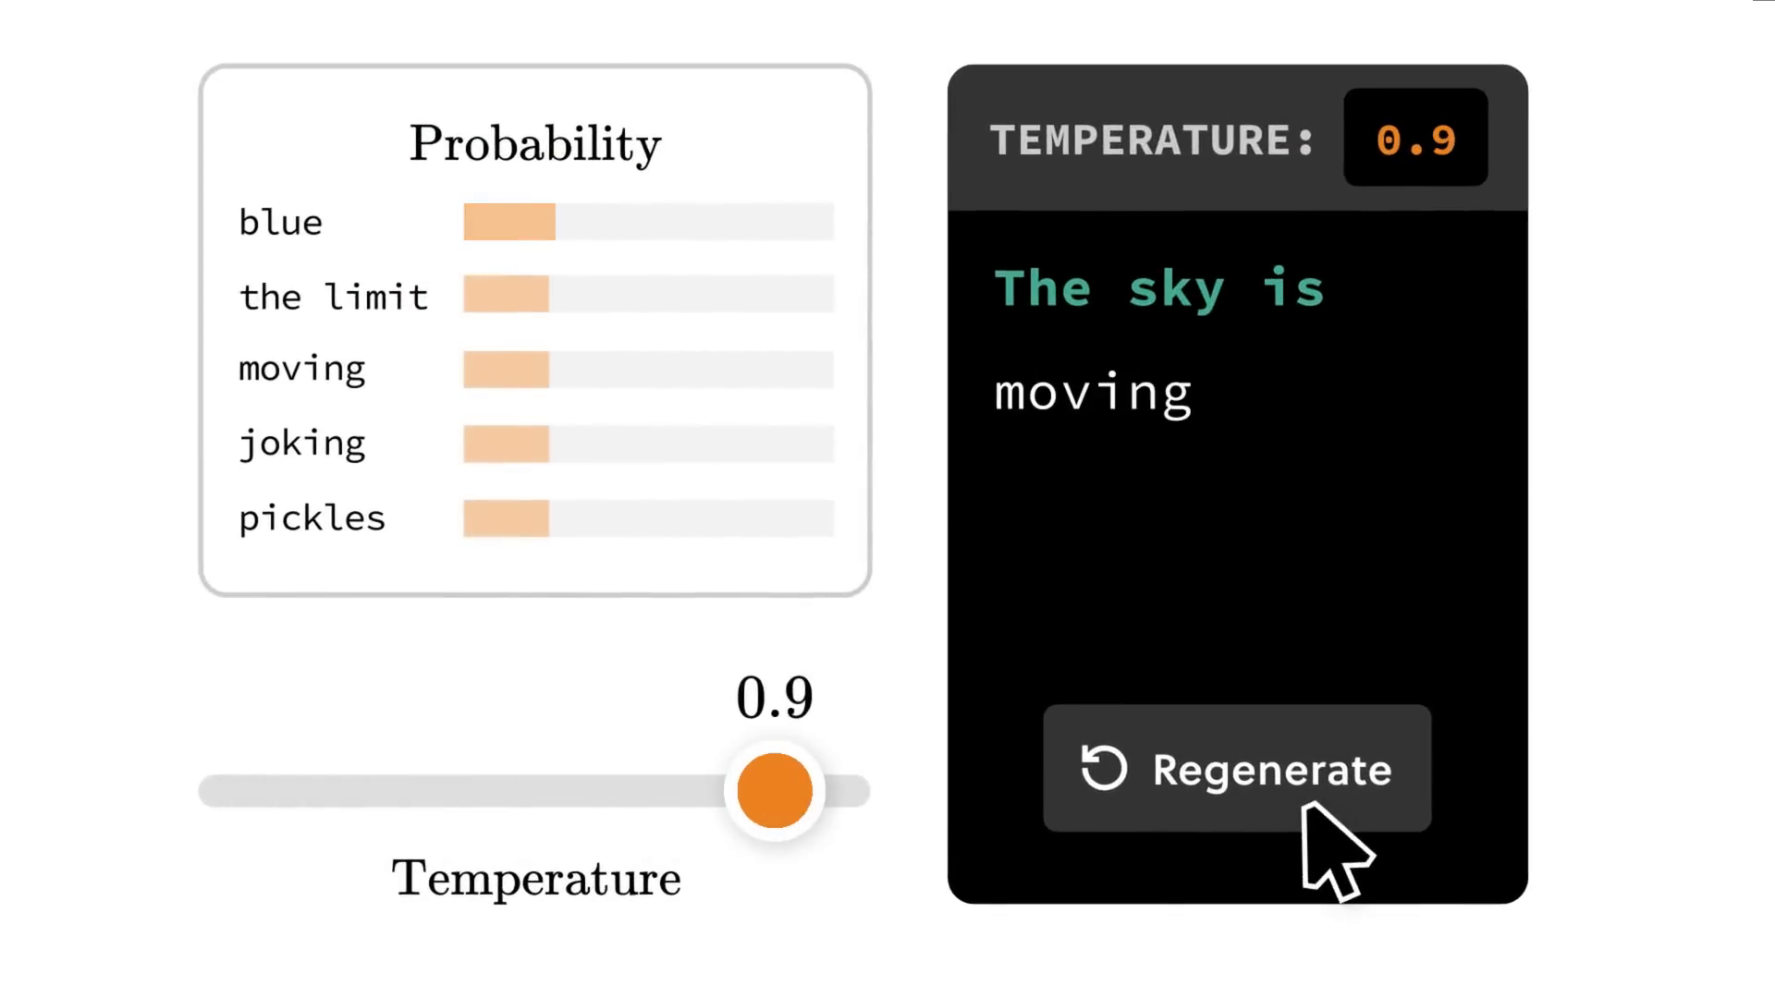
click(1233, 767)
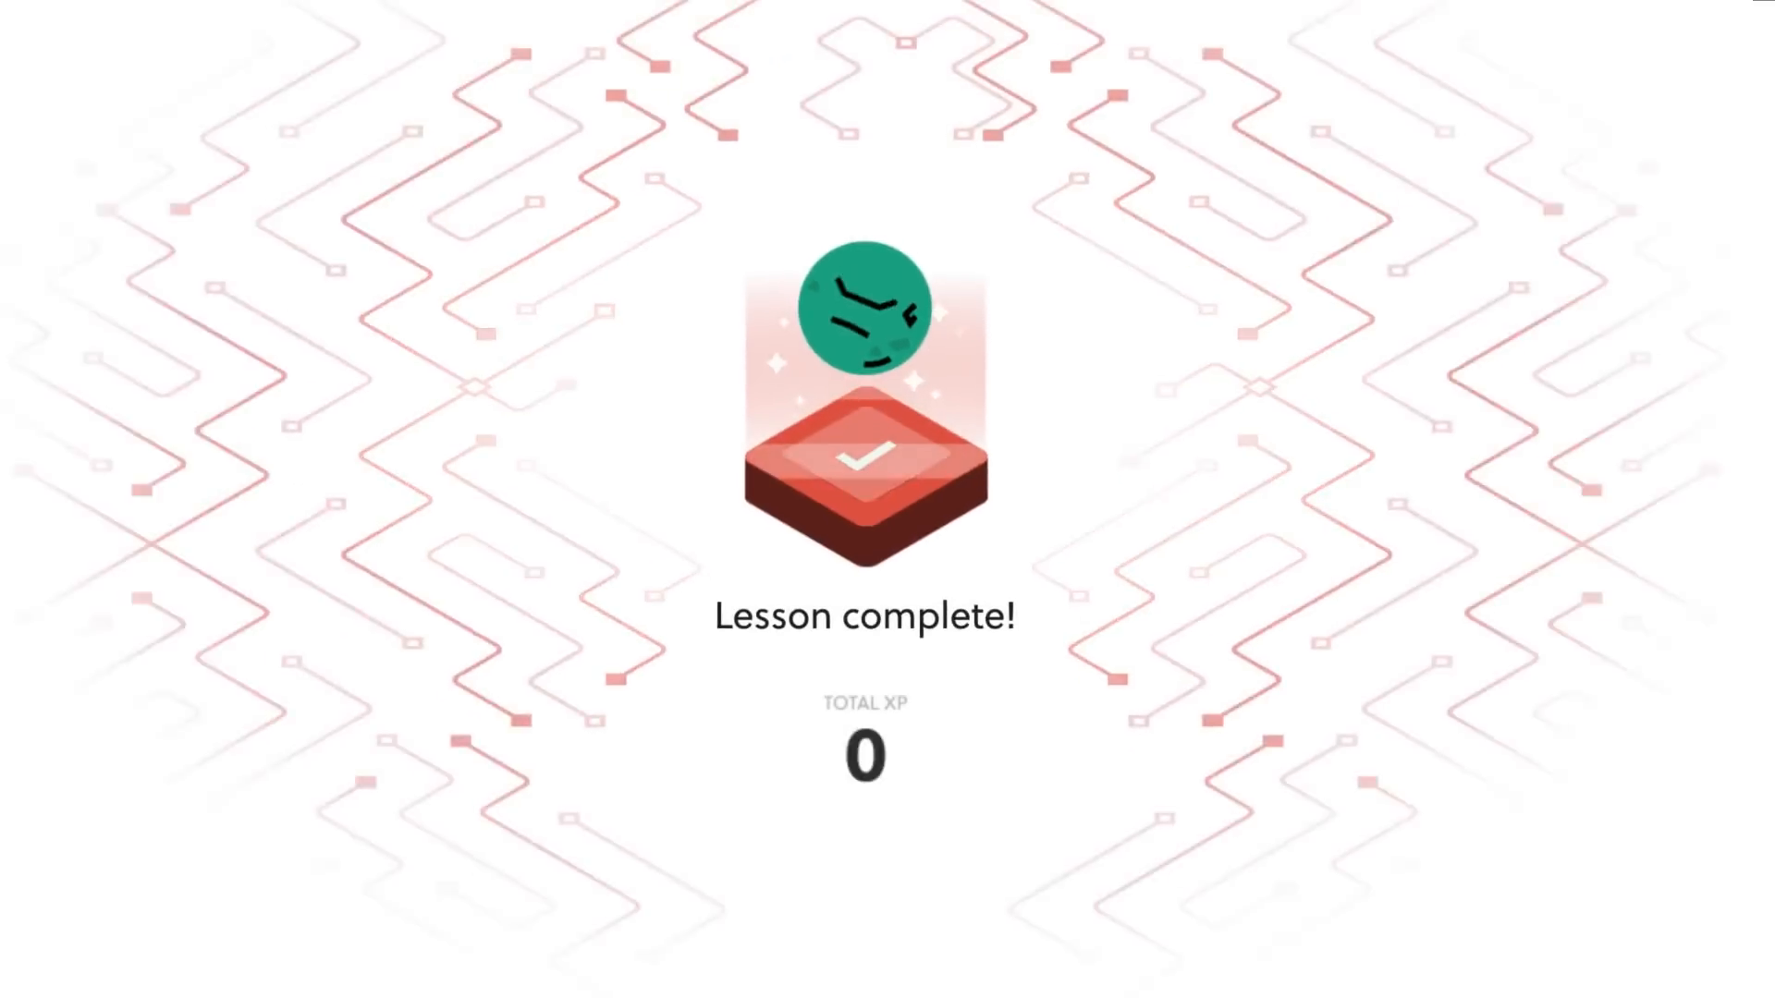